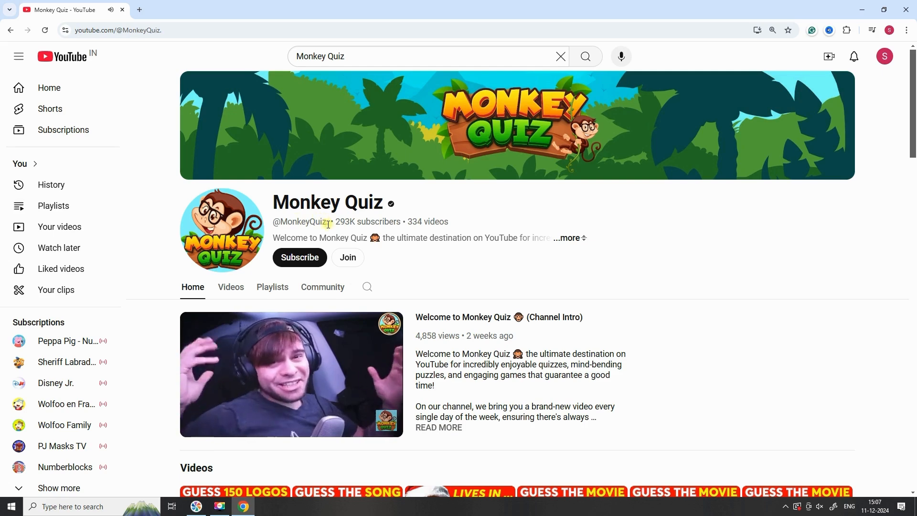
# - View the Monkey Quiz stats summary on Social Blade, then open the food emoji video
pyautogui.click(188, 10)
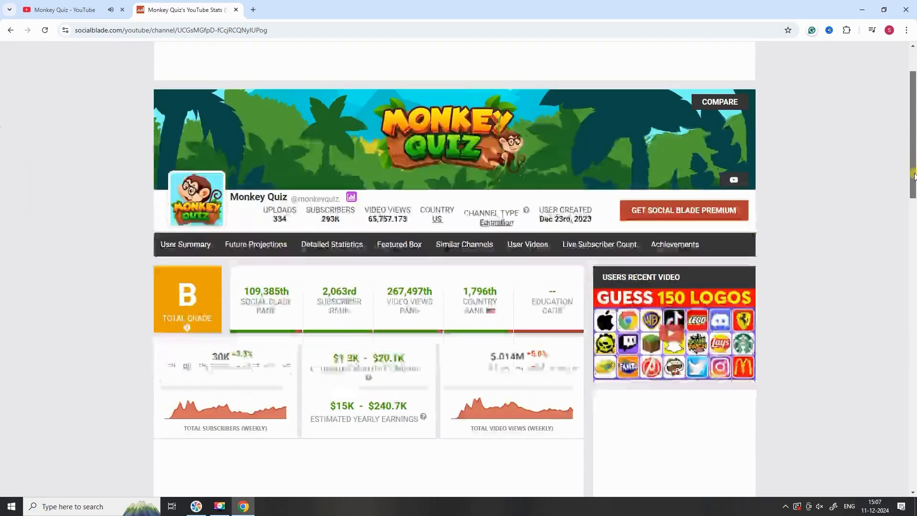
pyautogui.scroll(-3)
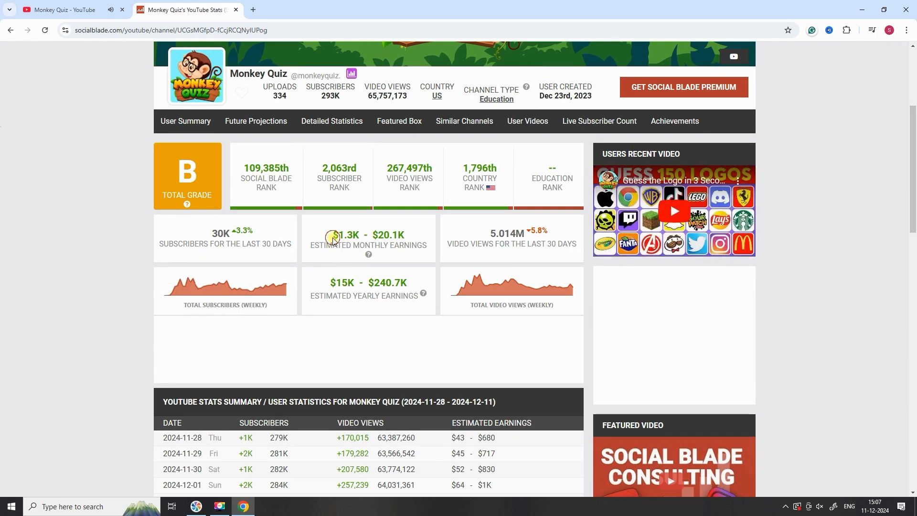
pyautogui.doubleClick(368, 235)
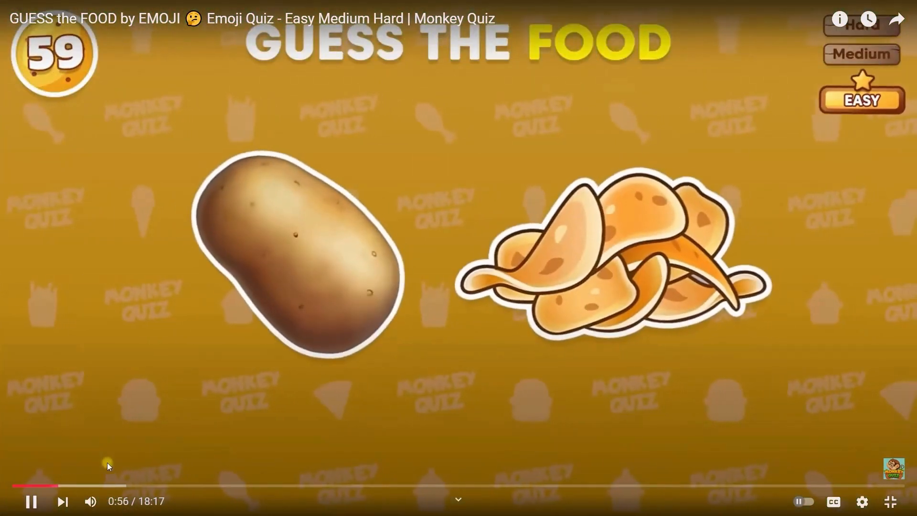
pyautogui.moveTo(61, 486)
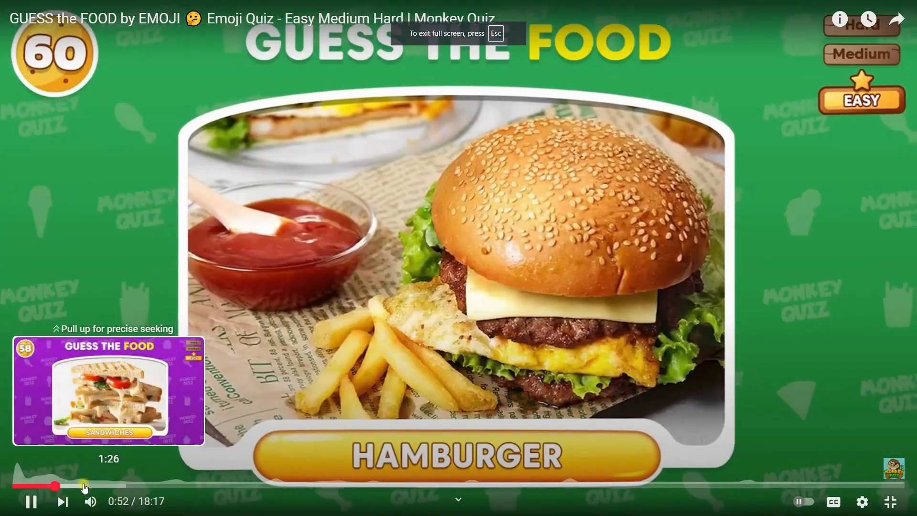
# - Seek ahead in the full-screen 'Guess the Food by Emoji' video
pyautogui.click(56, 485)
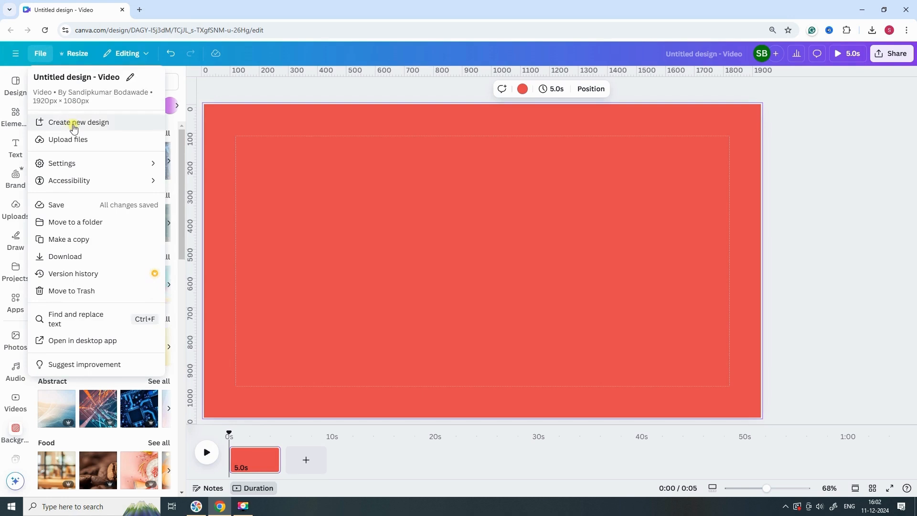
# - Create a new Video (1080p) design
pyautogui.click(78, 123)
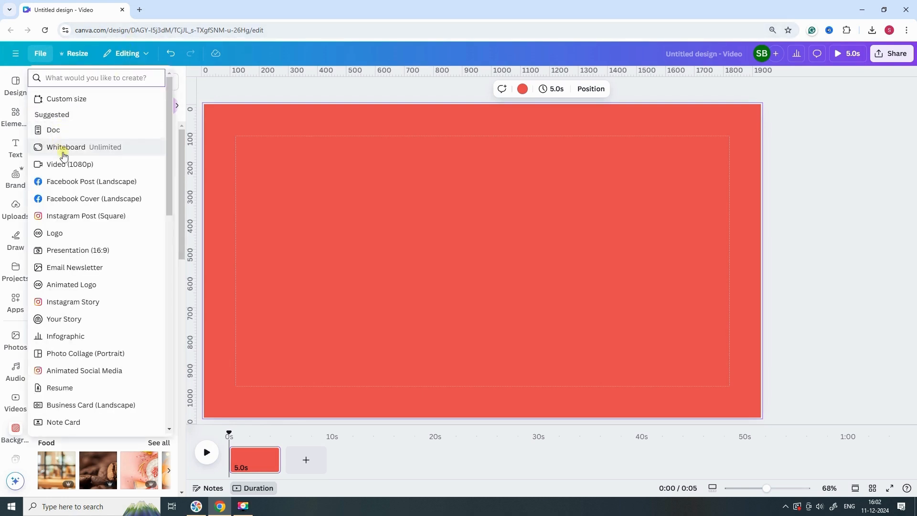
pyautogui.click(69, 164)
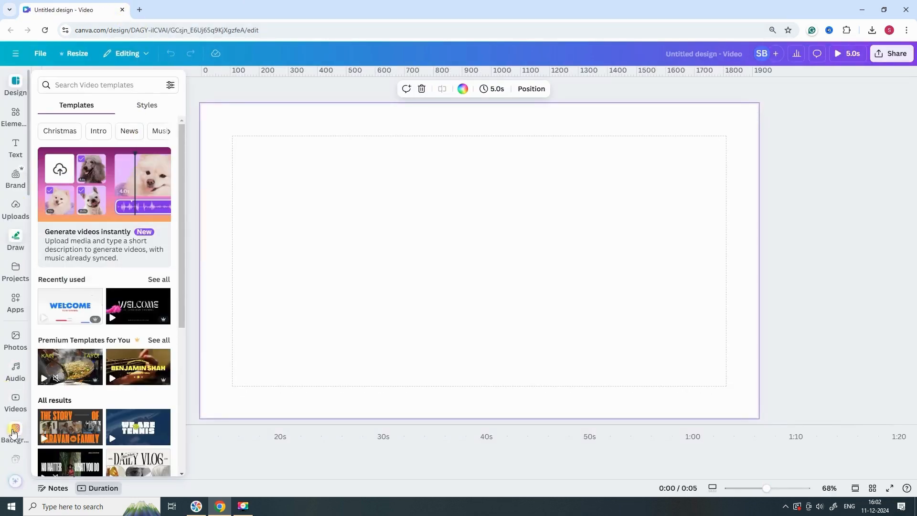
# - Apply the red-to-orange linear gradient swatch as the page background
pyautogui.click(15, 430)
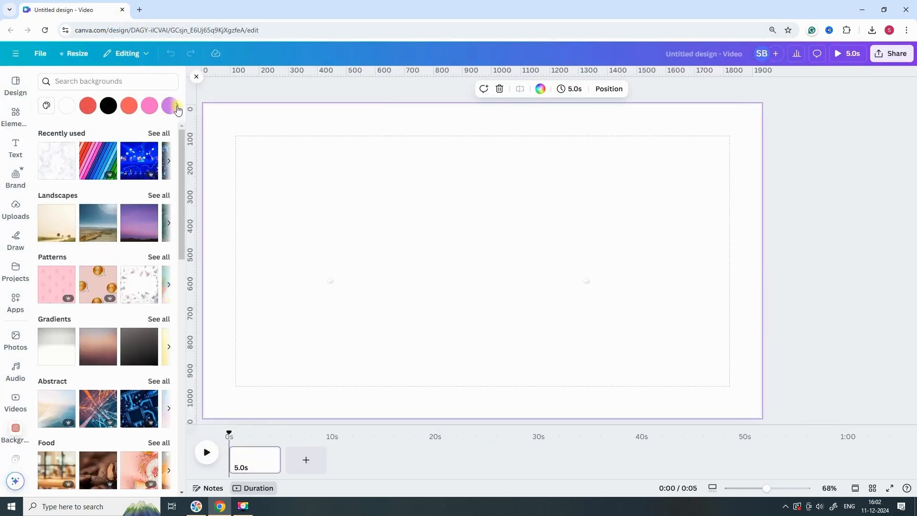
pyautogui.click(46, 106)
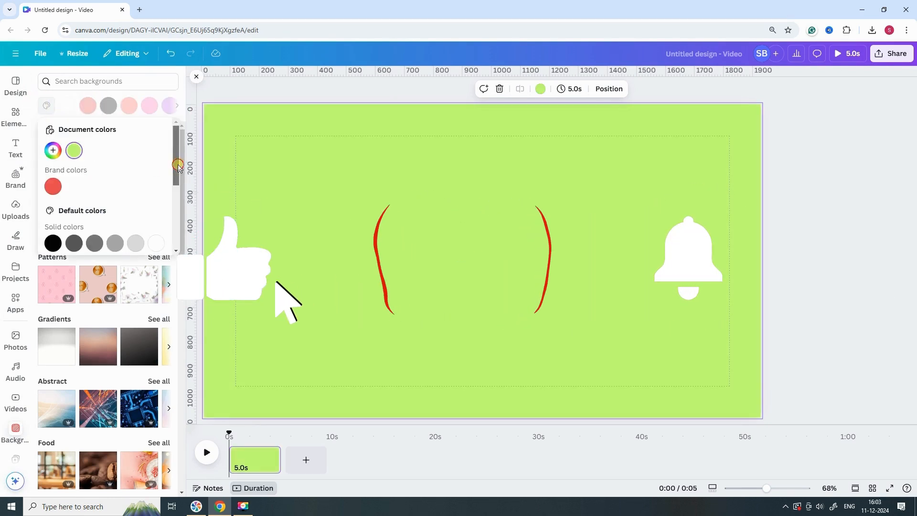
pyautogui.click(53, 219)
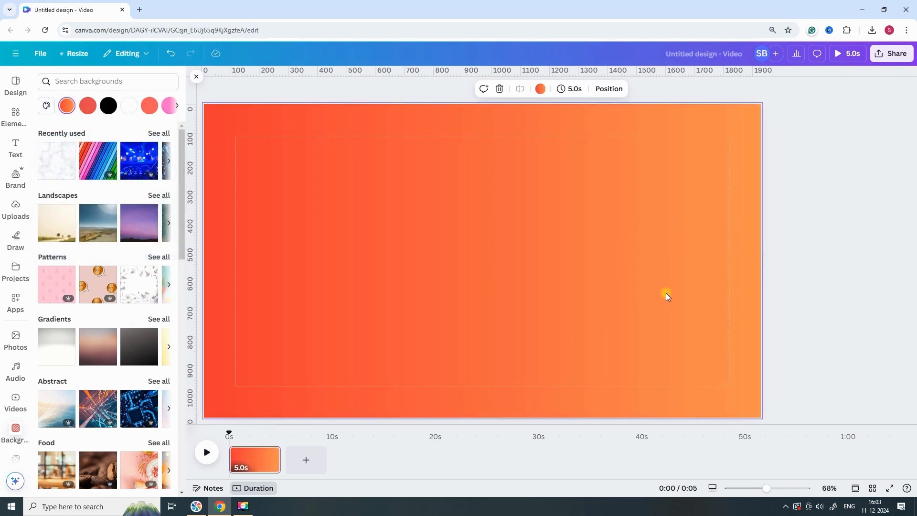
pyautogui.moveTo(115, 264)
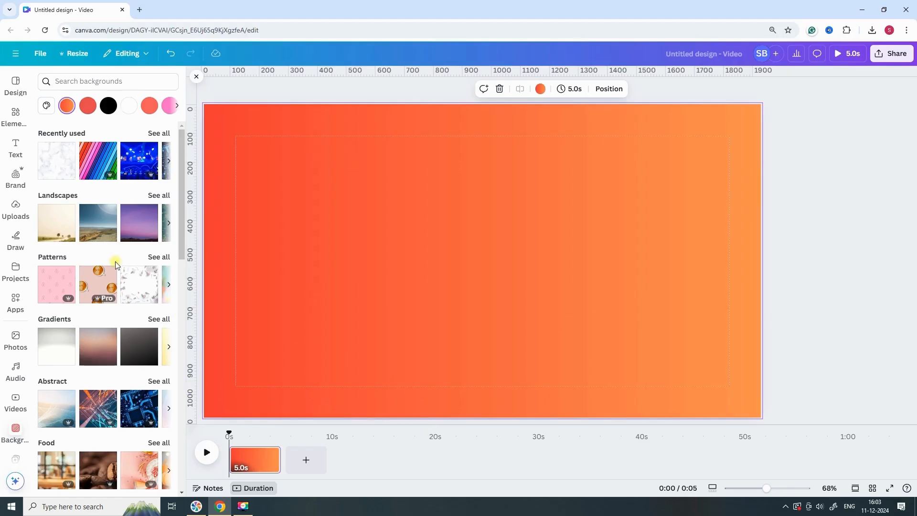
# - Add a Bangers-font text box reading 'Monkey QUIZ' and style it white
pyautogui.click(15, 149)
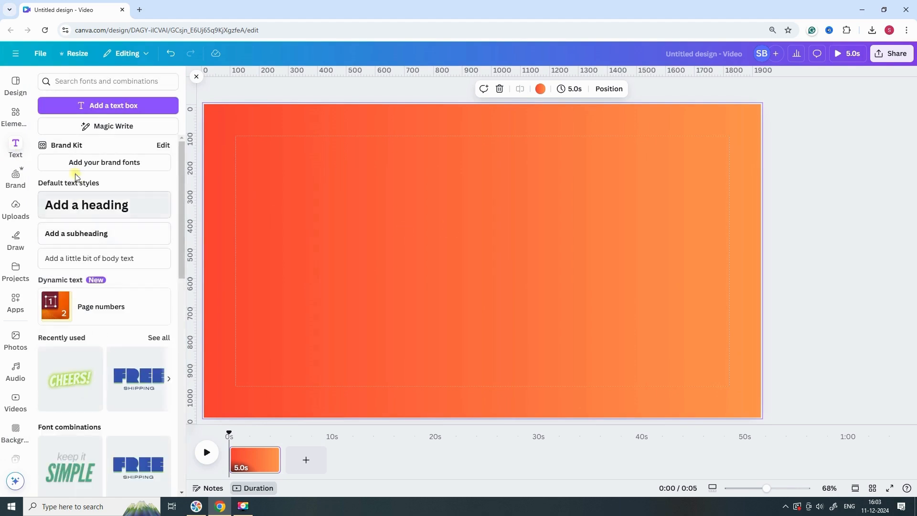
pyautogui.click(89, 257)
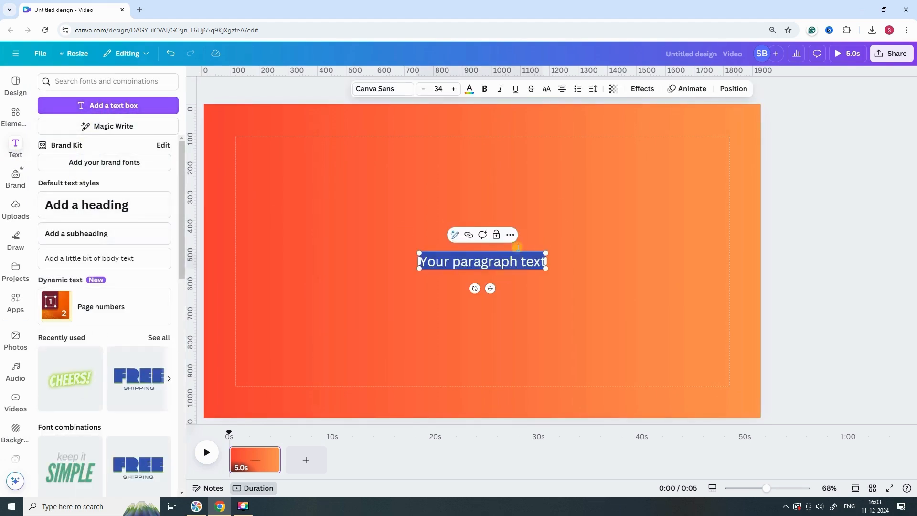
pyautogui.click(380, 89)
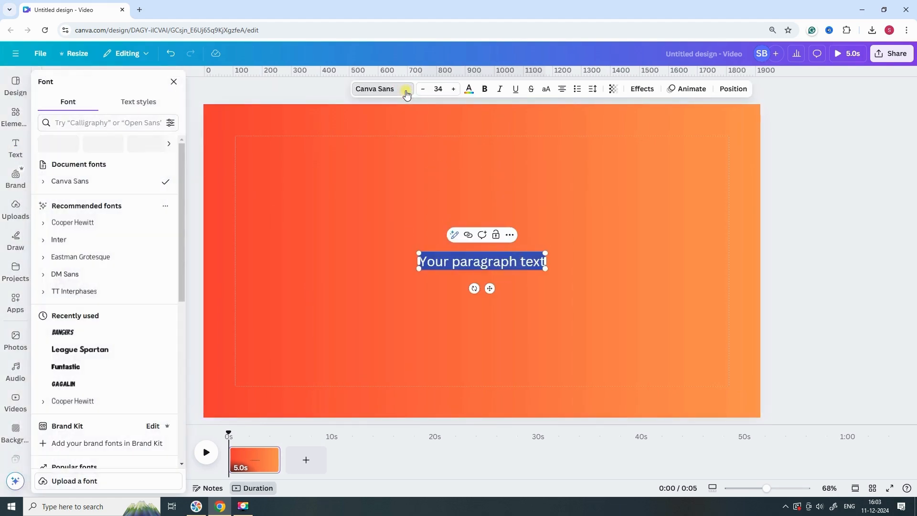
pyautogui.click(63, 331)
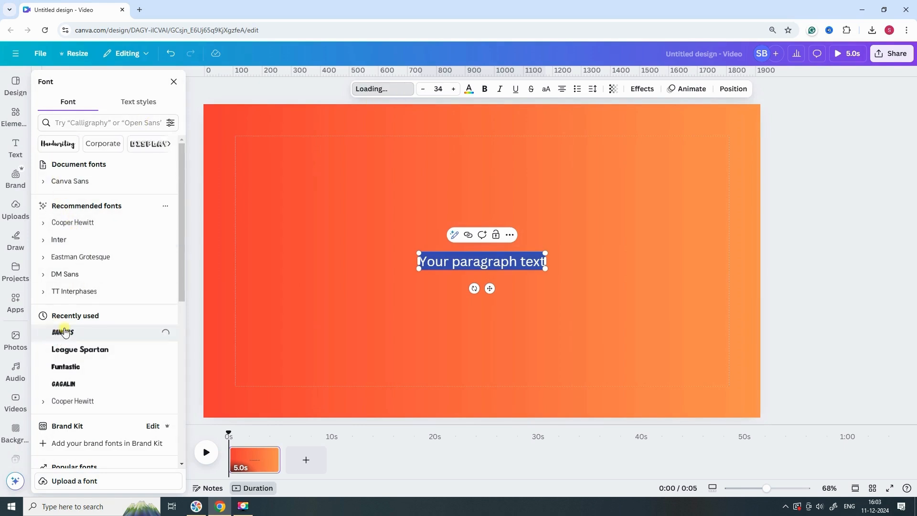
pyautogui.click(63, 332)
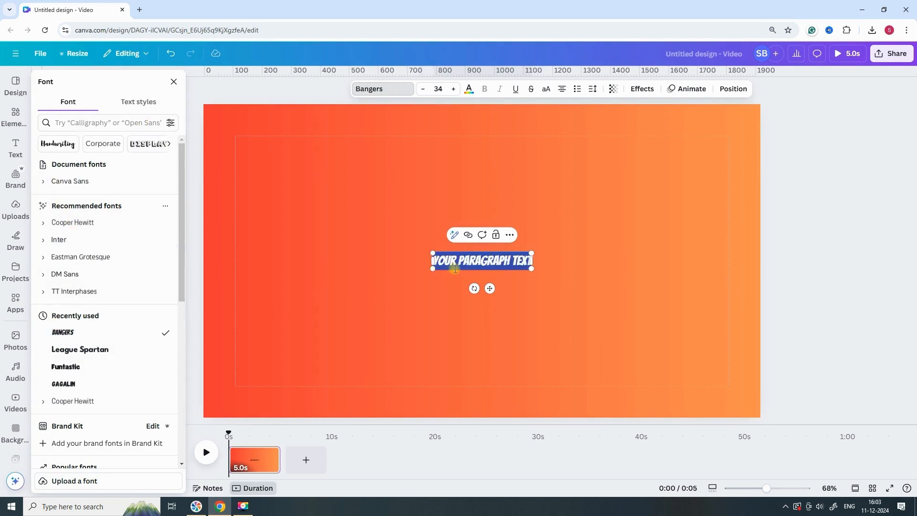
pyautogui.write('Monkey')
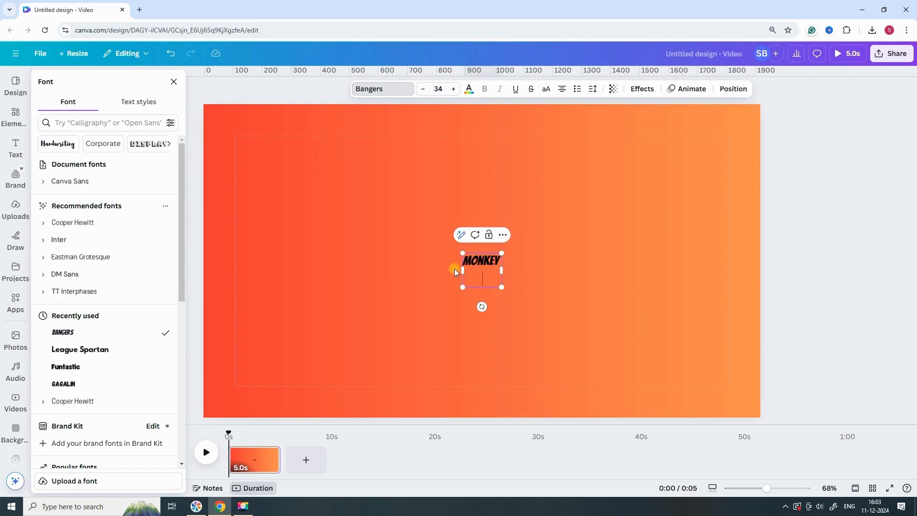
pyautogui.write('QUIZ')
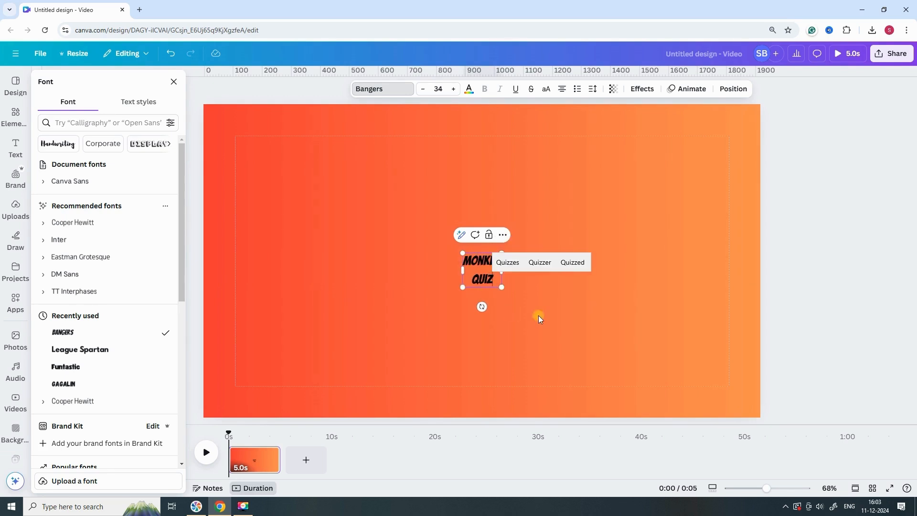
pyautogui.click(173, 81)
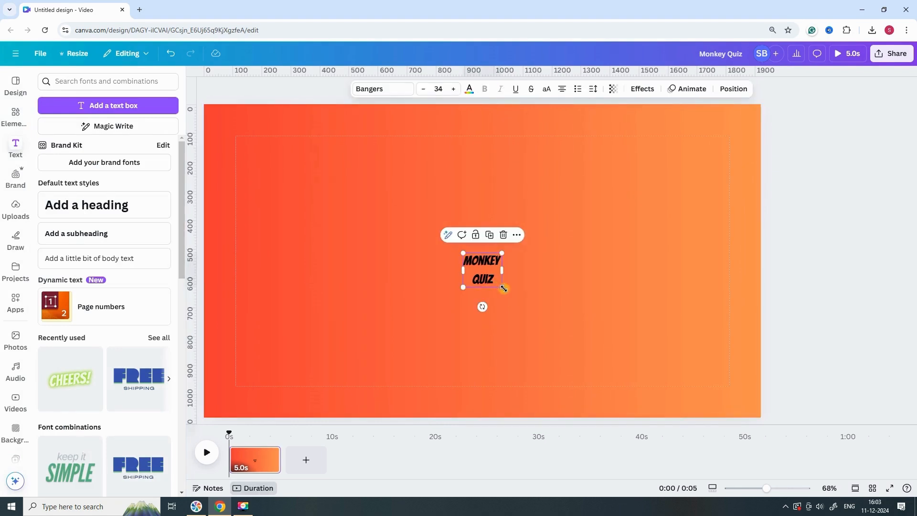
pyautogui.moveTo(430, 206)
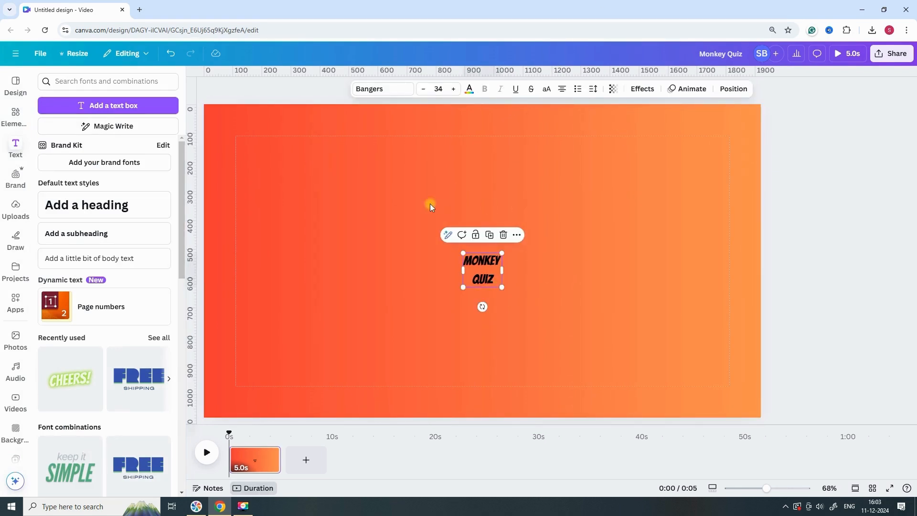
pyautogui.click(468, 89)
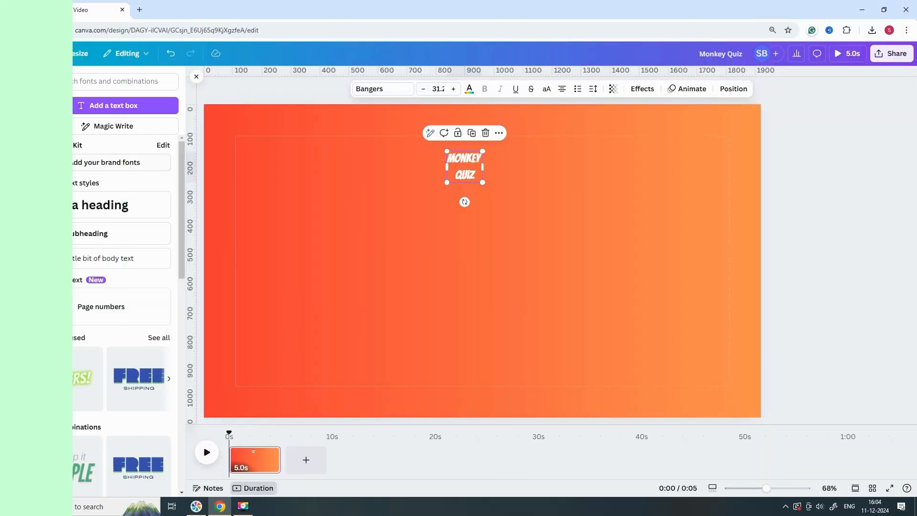
# - Search graphics for 'french fries' and add a fries graphic to the slide
pyautogui.click(15, 115)
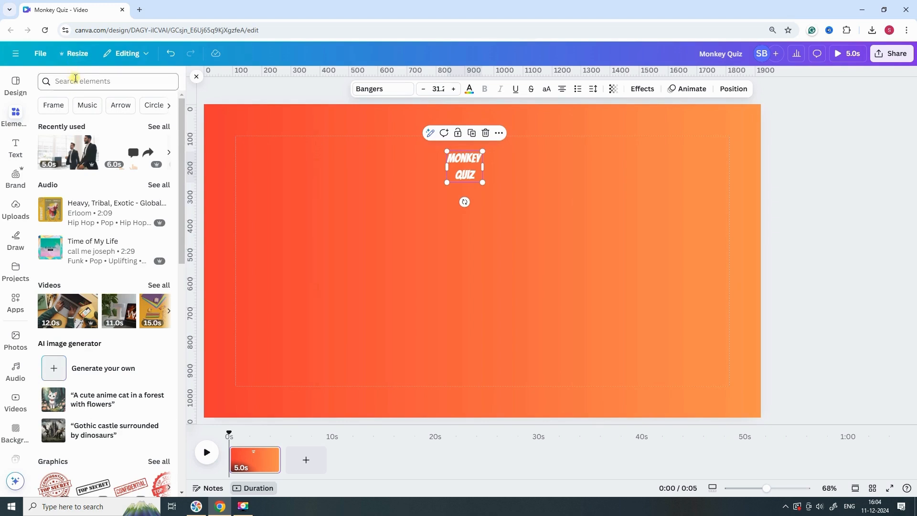
pyautogui.click(109, 81)
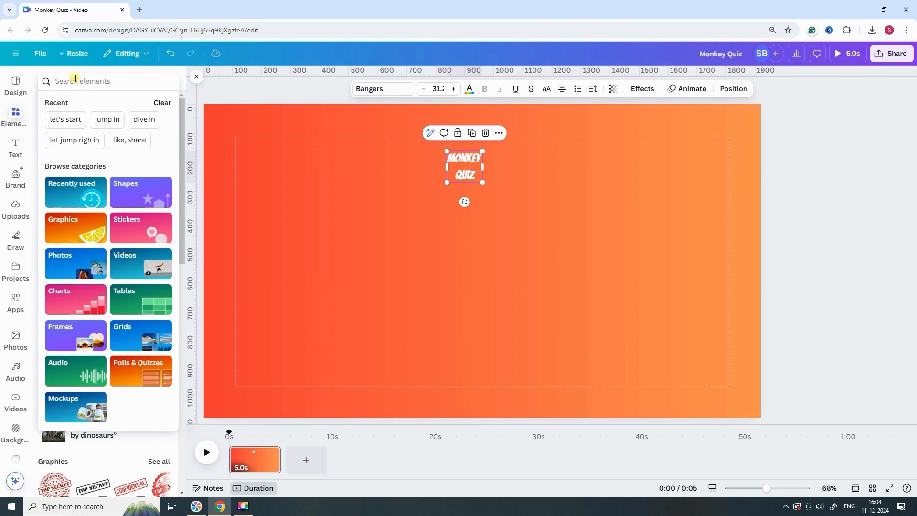
pyautogui.write('french')
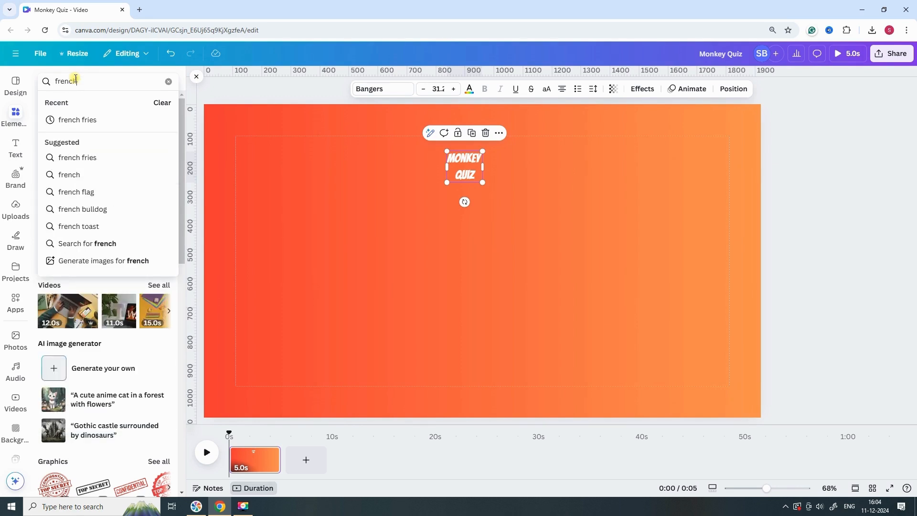
pyautogui.click(78, 120)
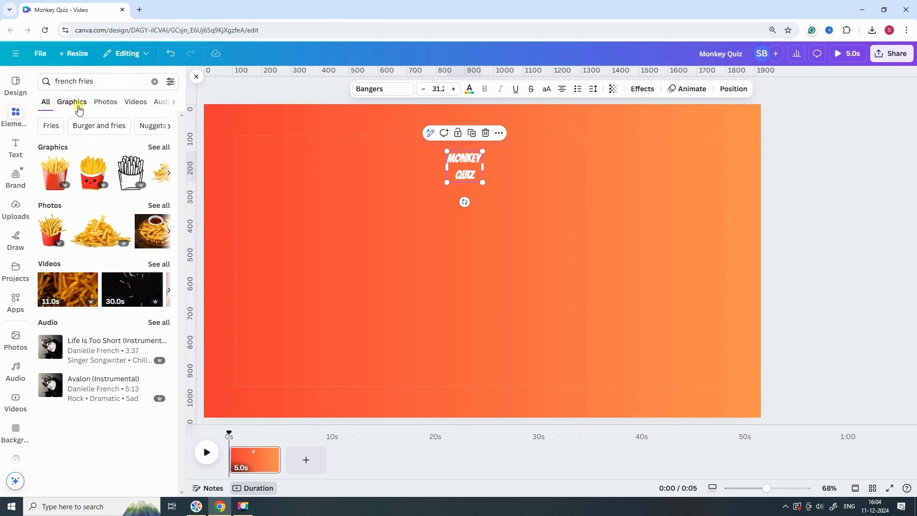
pyautogui.click(72, 101)
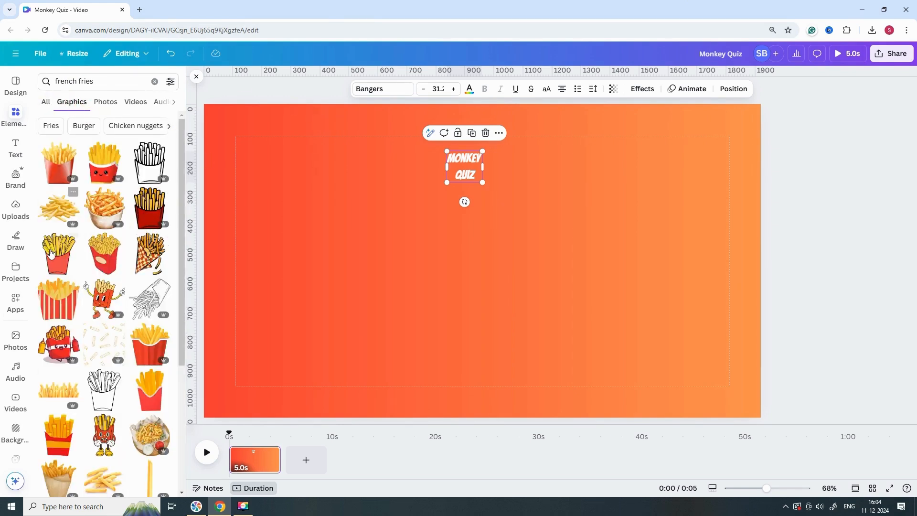
pyautogui.click(57, 255)
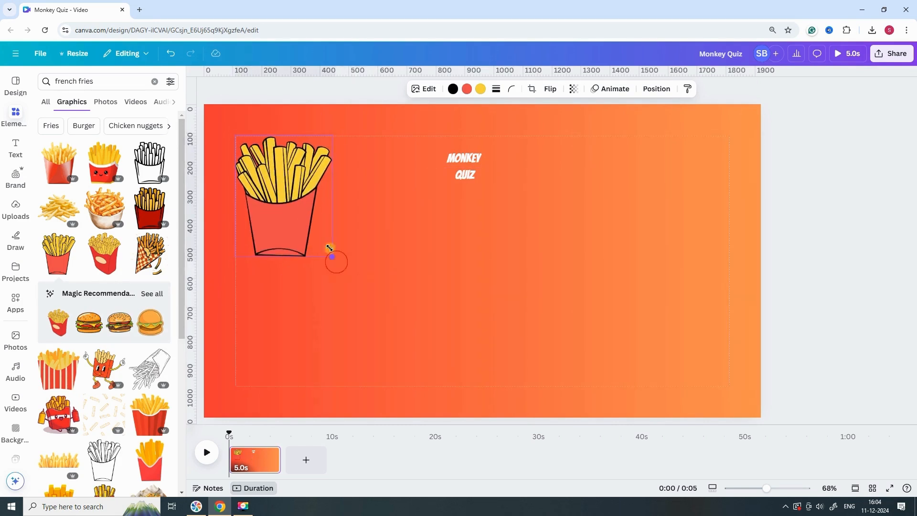
# - Shrink the fries into the top-left corner and turn all its colours white
pyautogui.moveTo(332, 256); pyautogui.dragTo(291, 205)
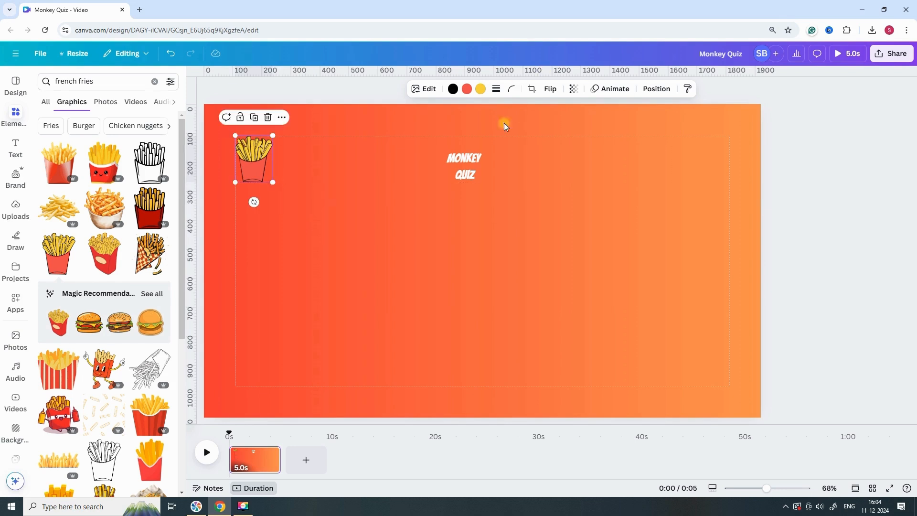
pyautogui.click(480, 88)
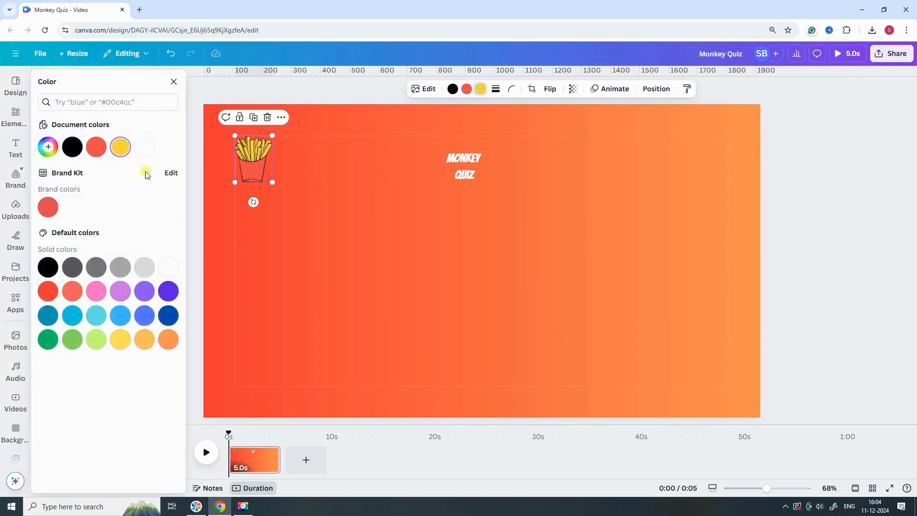
pyautogui.click(95, 146)
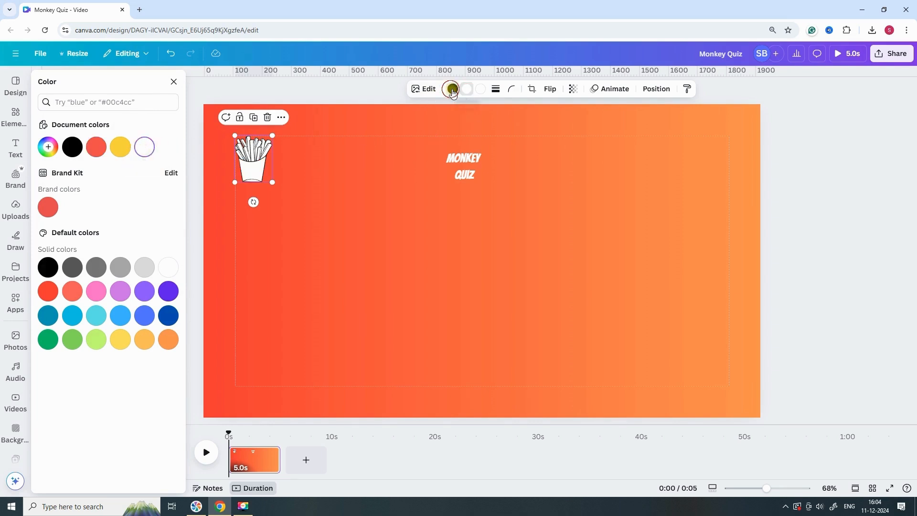
pyautogui.click(451, 89)
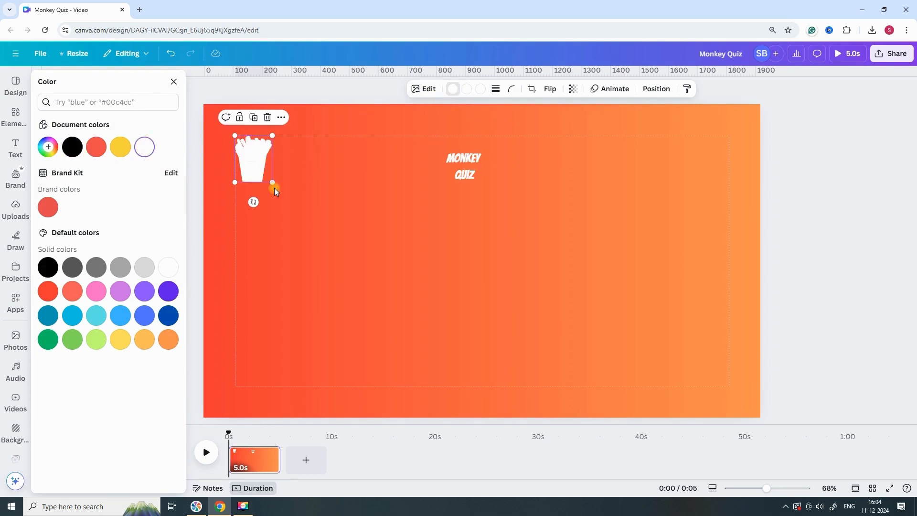
pyautogui.moveTo(272, 184); pyautogui.dragTo(262, 168)
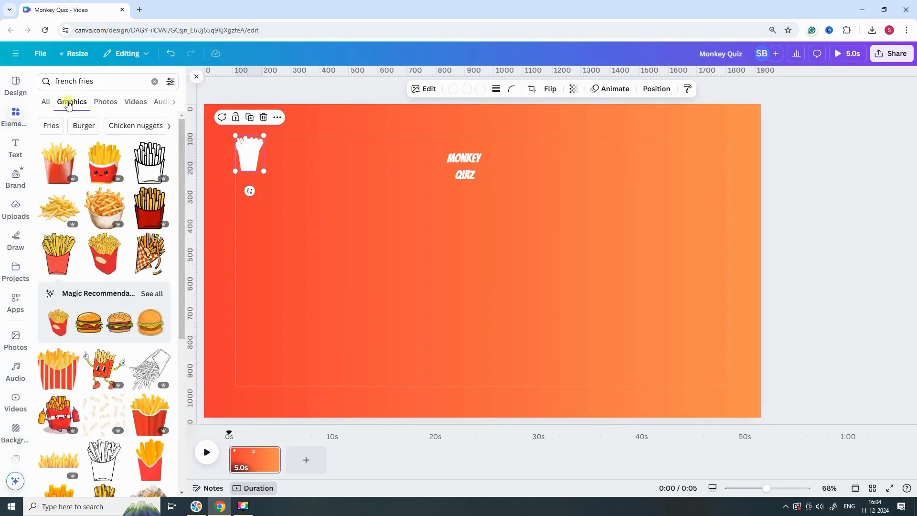
pyautogui.write('ham')
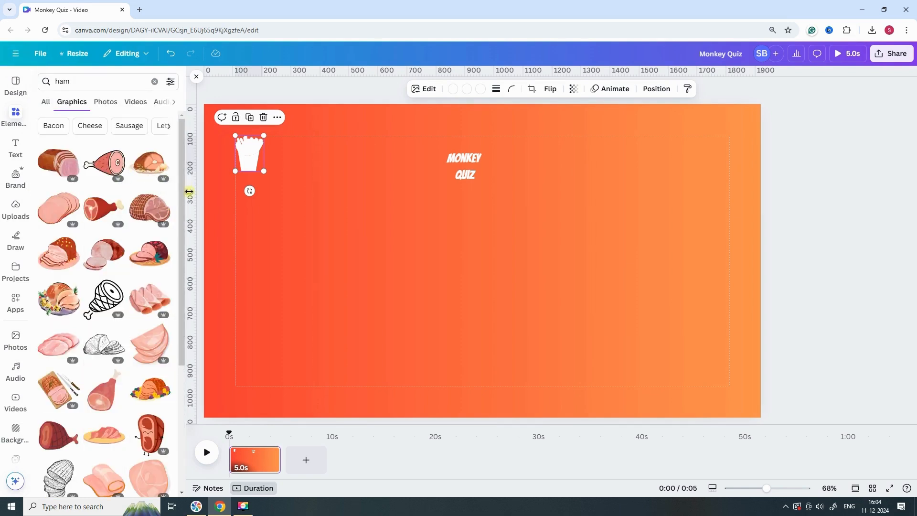
pyautogui.moveTo(104, 391)
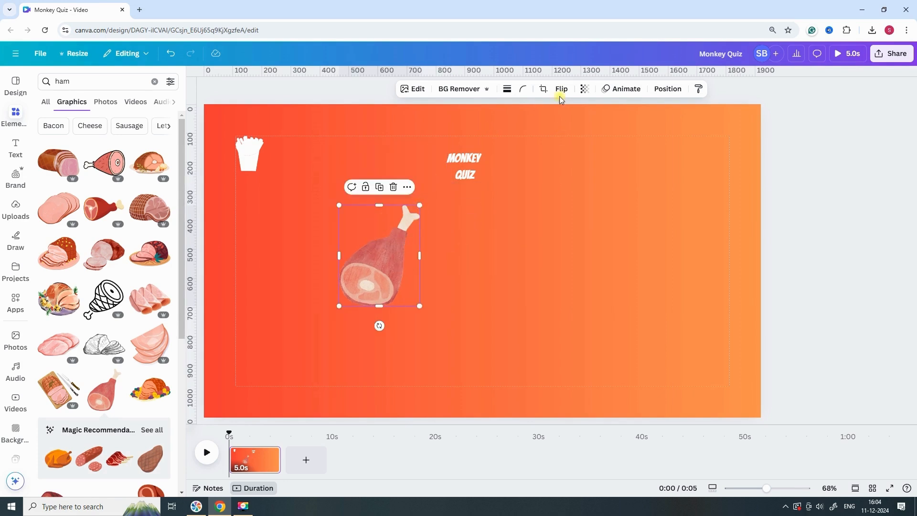
# - Flip the ham leg graphic horizontally
pyautogui.click(560, 89)
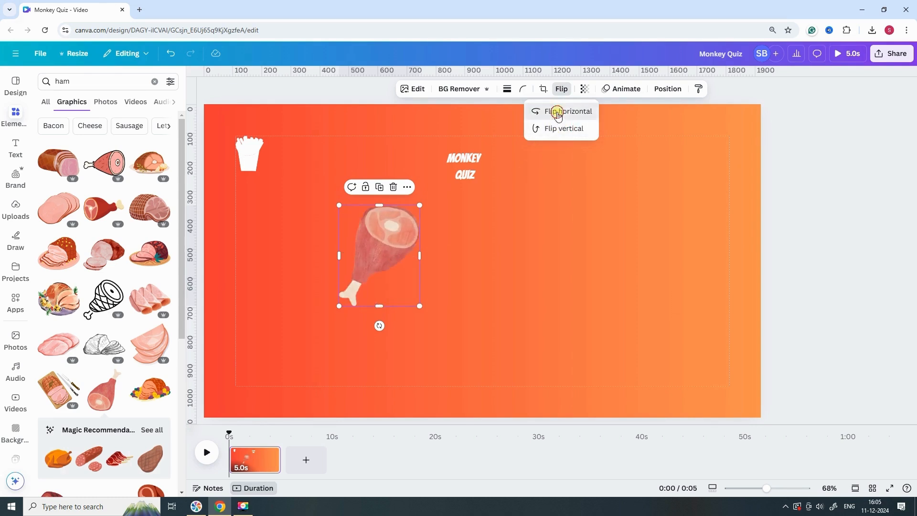
pyautogui.click(568, 111)
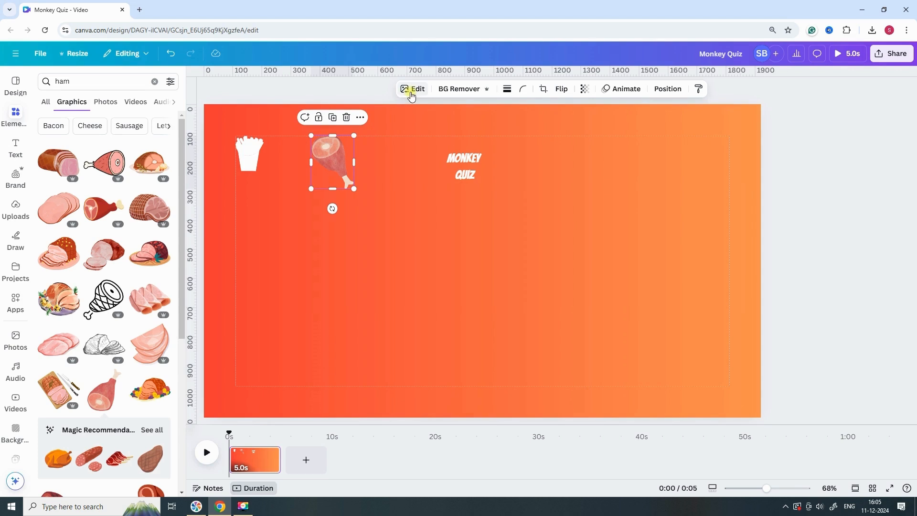
# - Give the ham a custom white Duotone and nudge it beside the fries
pyautogui.click(412, 88)
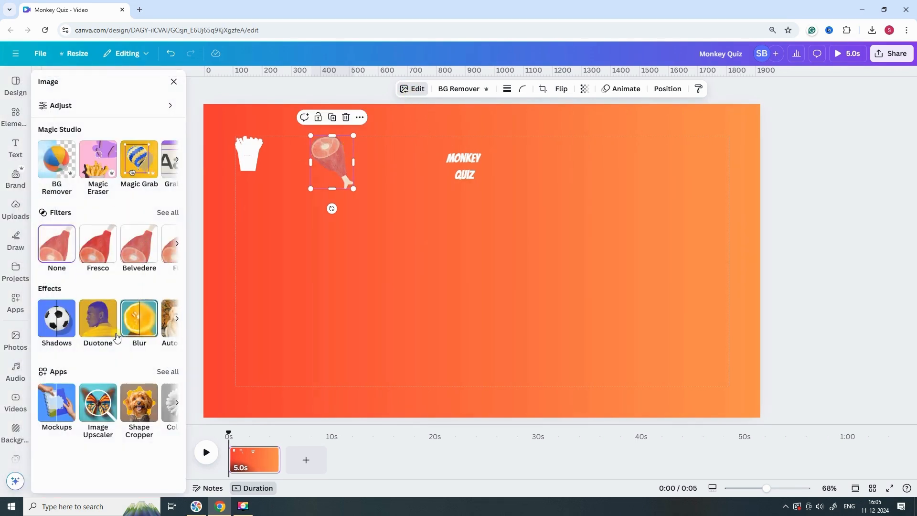
pyautogui.click(98, 315)
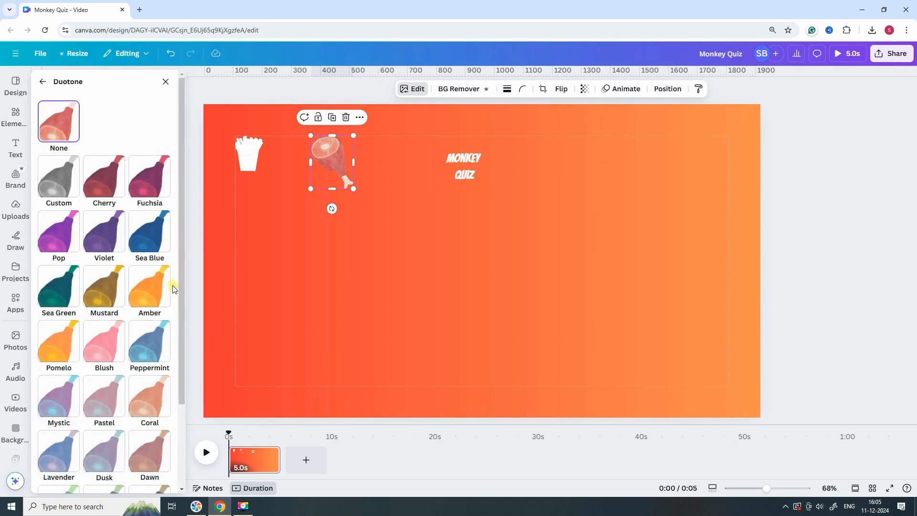
pyautogui.click(58, 177)
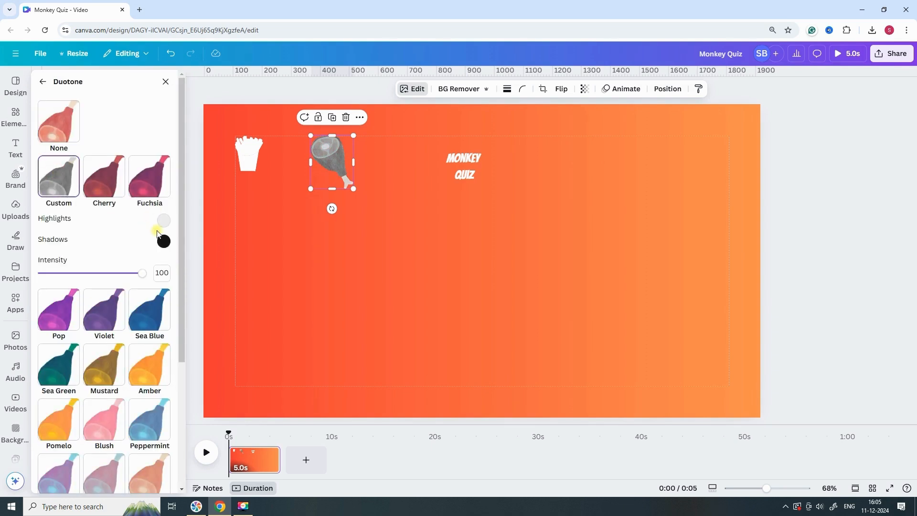
pyautogui.click(163, 241)
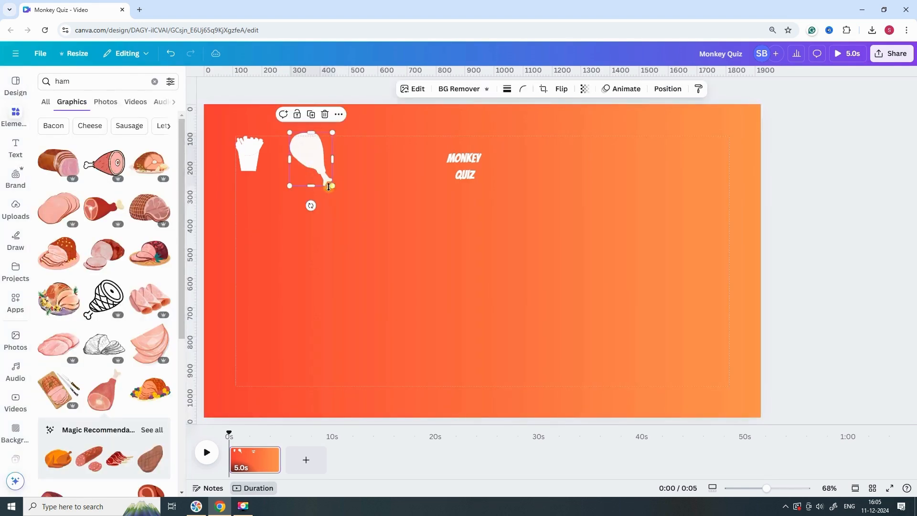
pyautogui.moveTo(327, 186); pyautogui.dragTo(319, 173)
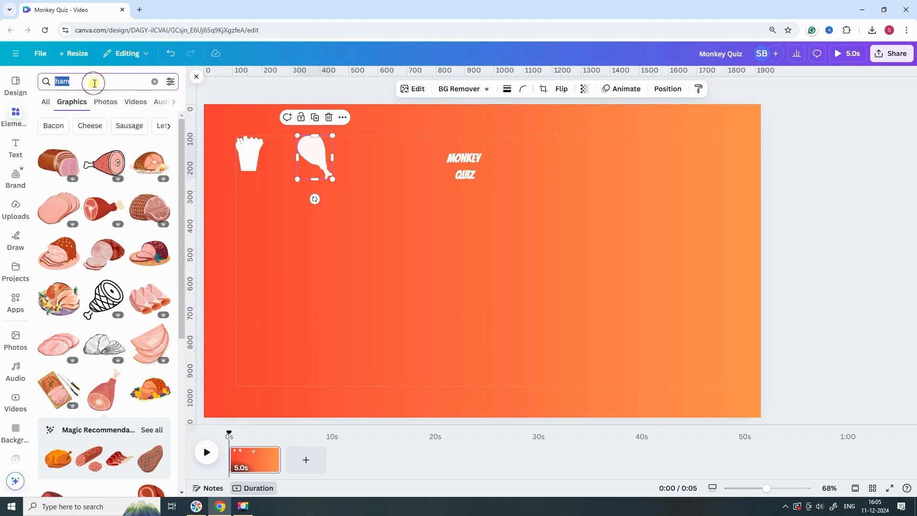
# - Search graphics for coffee, insert the whipped-cream frappuccino, and recolour it
pyautogui.write('co')
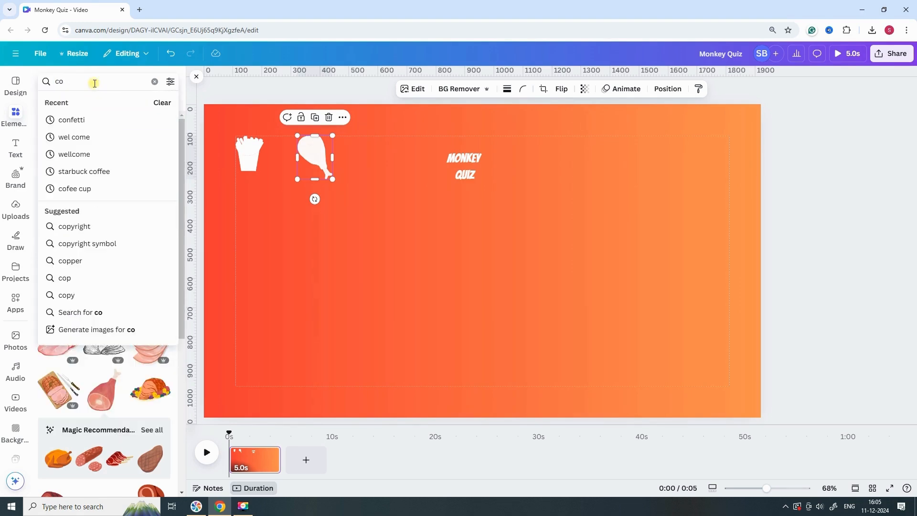
pyautogui.write('f')
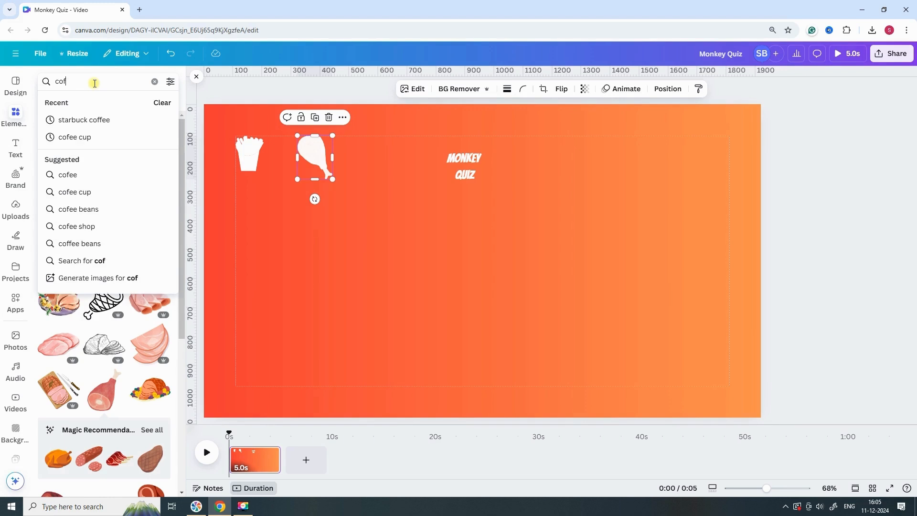
pyautogui.click(83, 119)
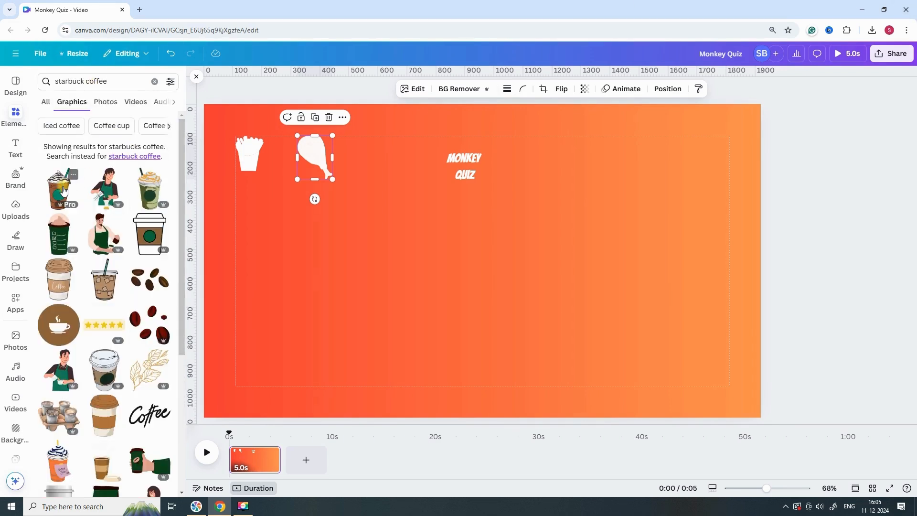
pyautogui.click(57, 188)
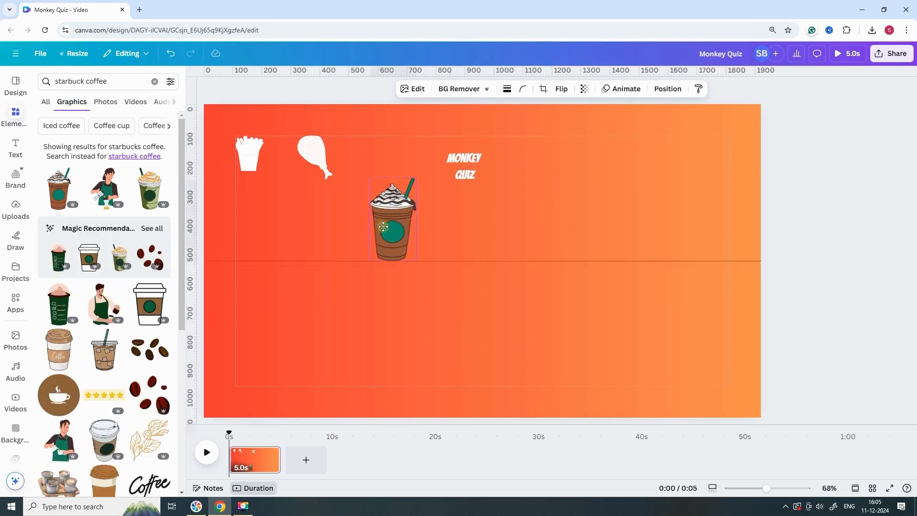
pyautogui.click(697, 90)
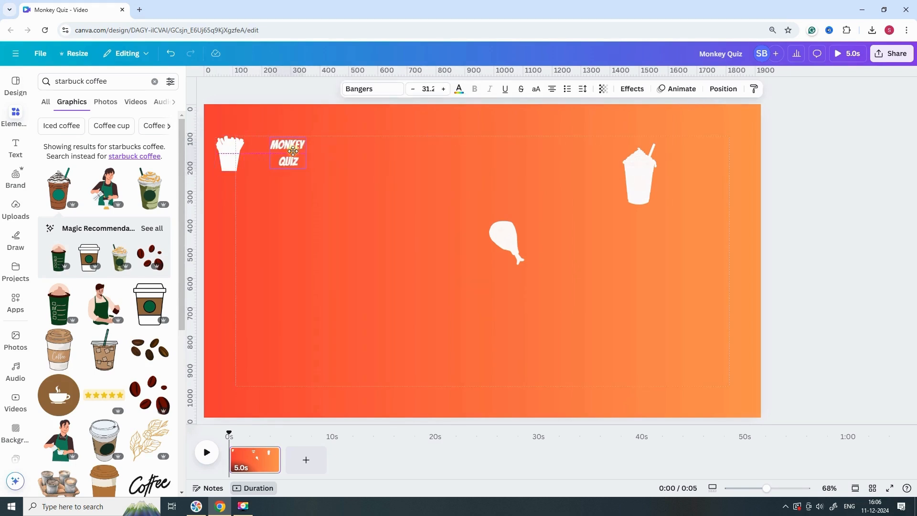
# - Duplicate the Monkey Quiz text into several copies for the top row
pyautogui.click(295, 154)
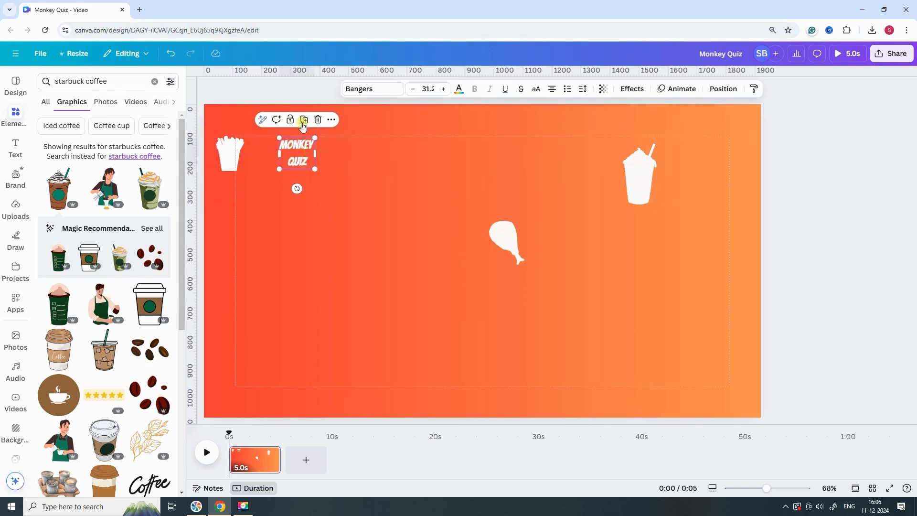
pyautogui.click(302, 120)
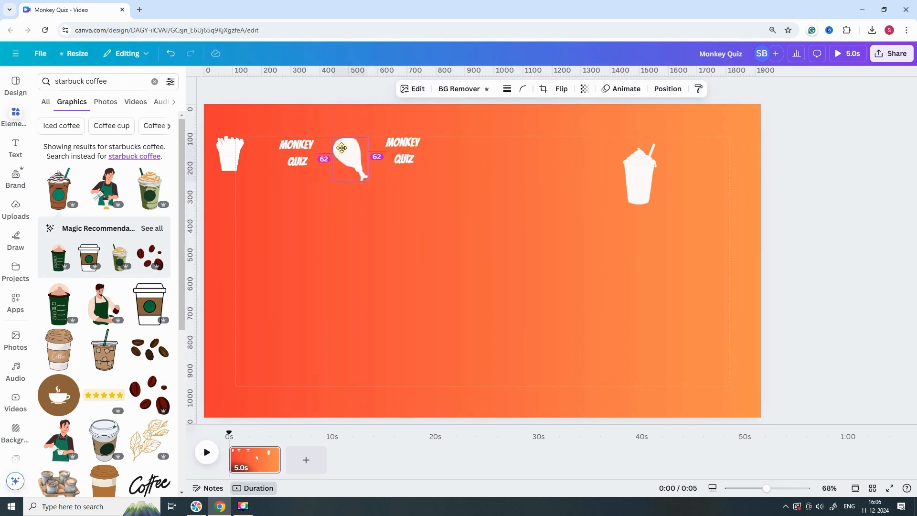
pyautogui.click(403, 162)
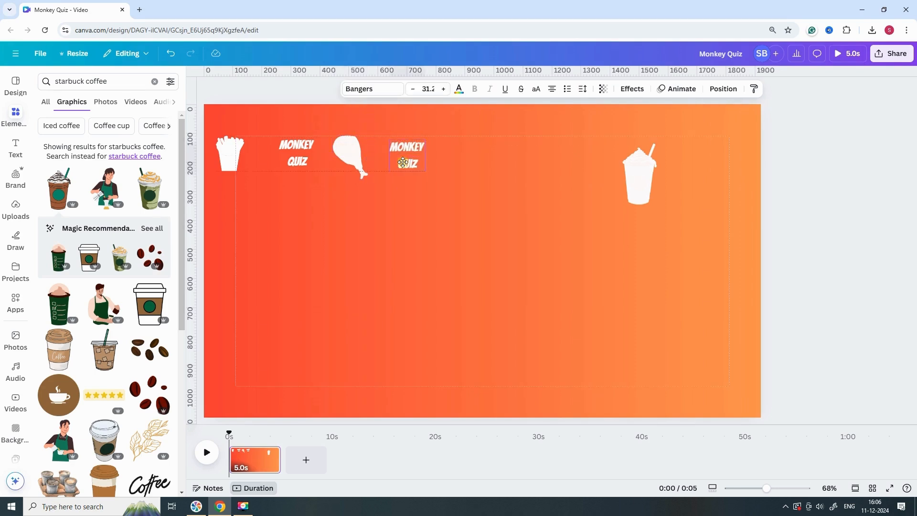
pyautogui.click(410, 162)
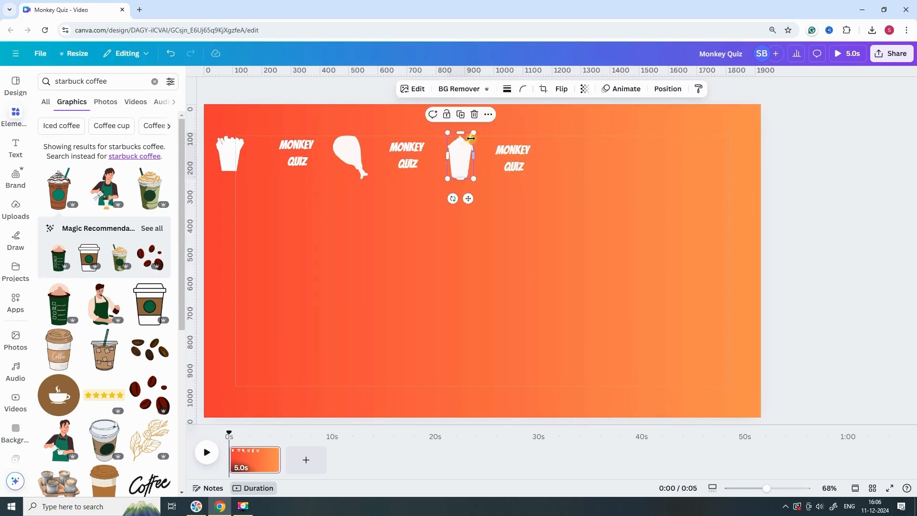
pyautogui.click(513, 156)
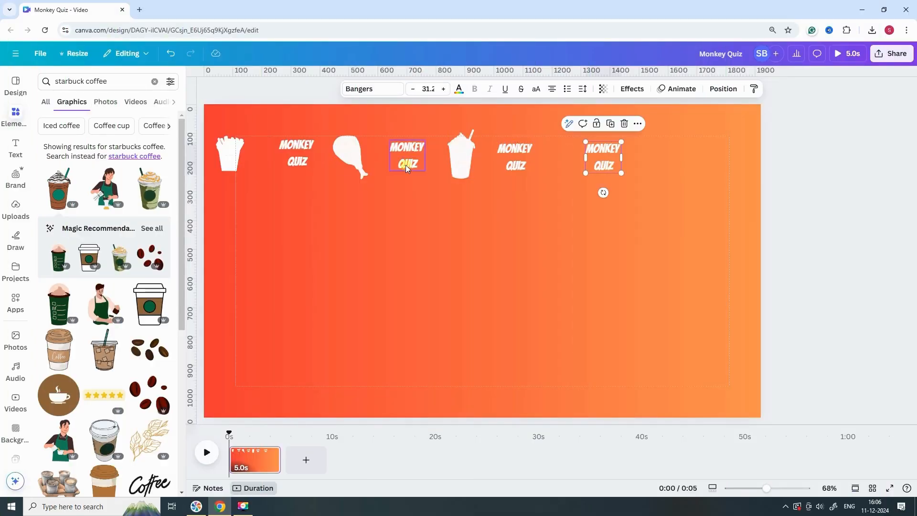
# - Respace the fries, ham, drink icons and text copies evenly to the right edge
pyautogui.click(561, 156)
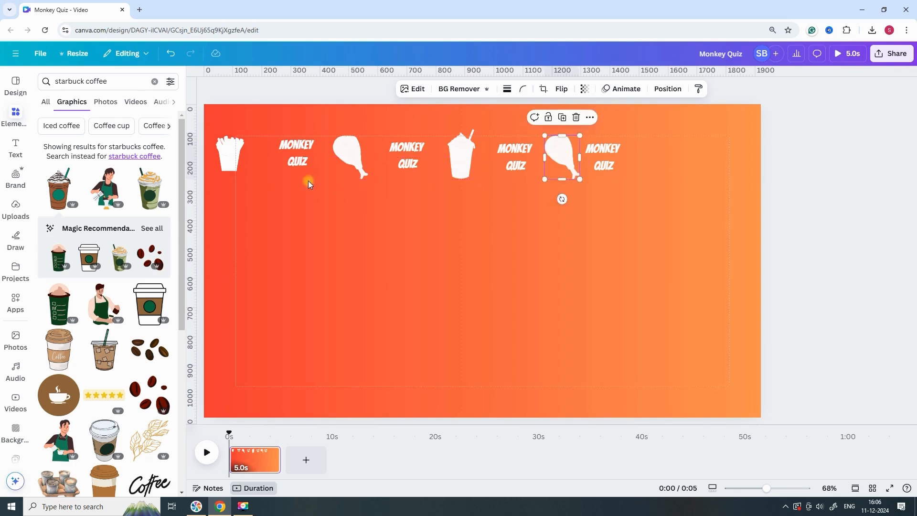
pyautogui.click(229, 158)
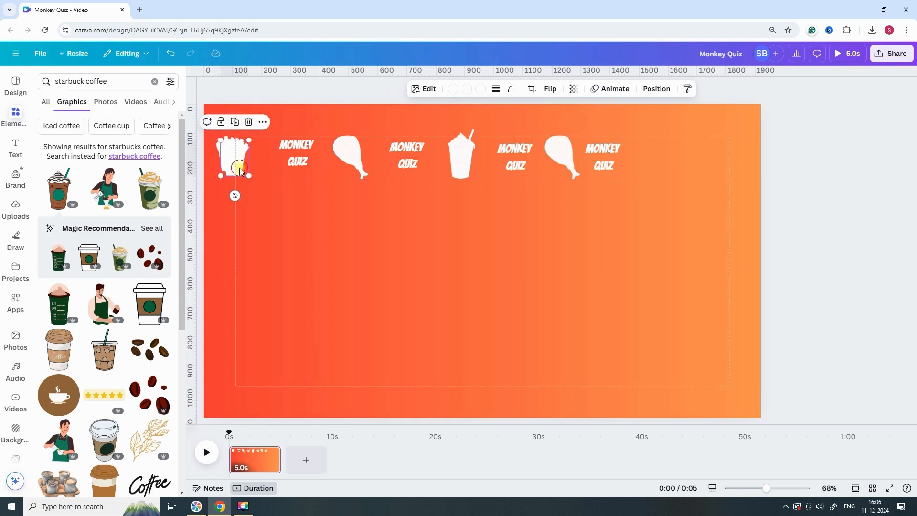
pyautogui.click(716, 147)
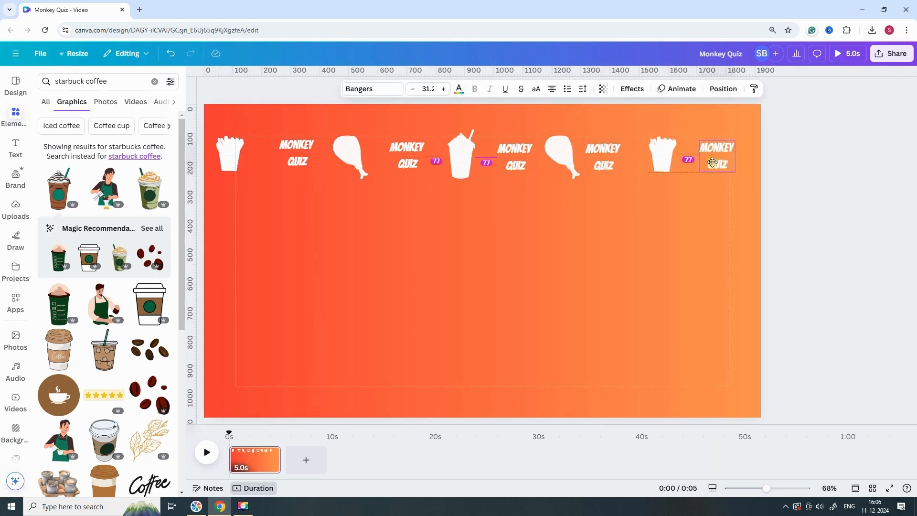
pyautogui.click(560, 154)
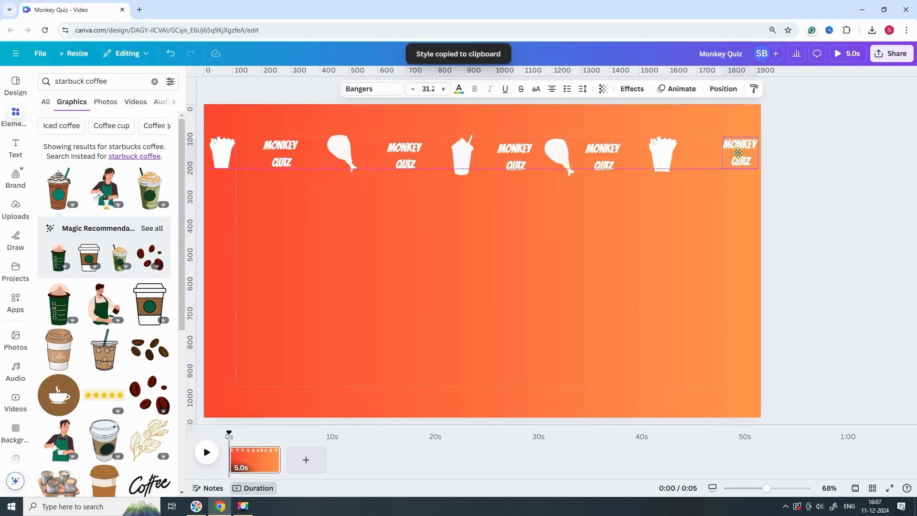
pyautogui.click(695, 154)
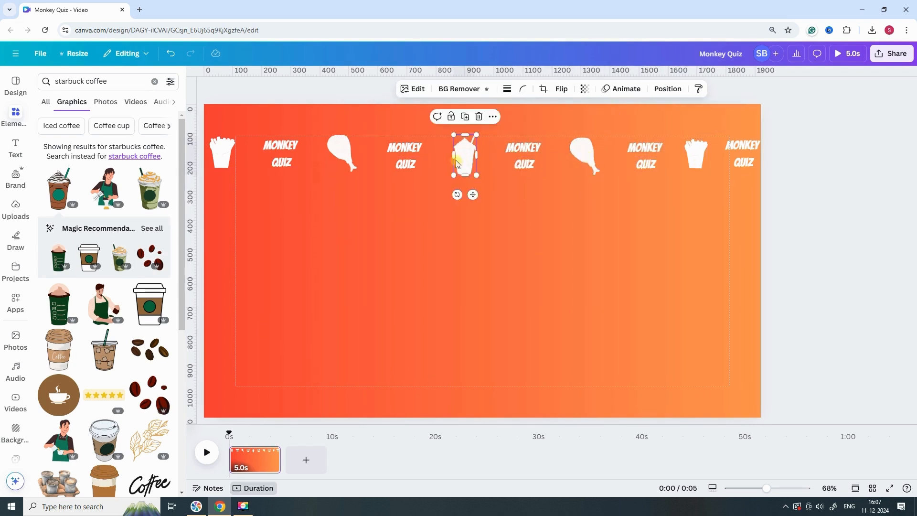
pyautogui.click(402, 155)
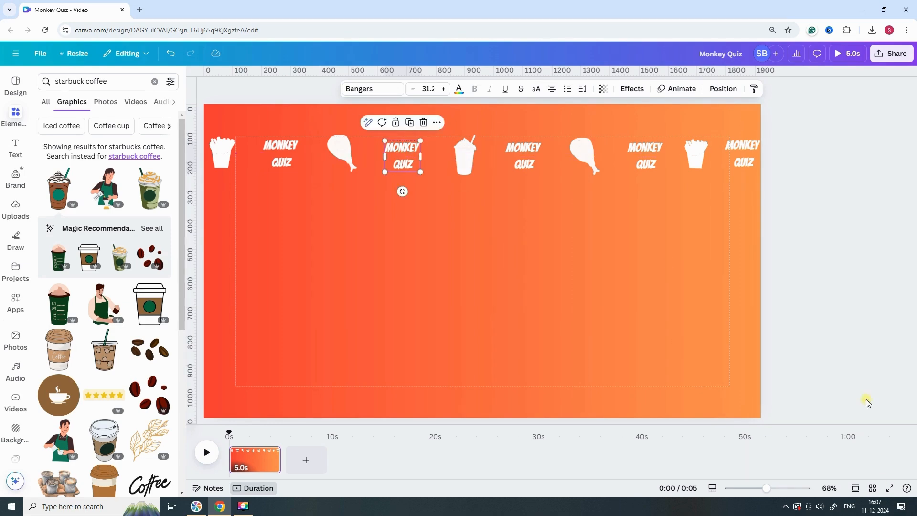
pyautogui.moveTo(544, 392)
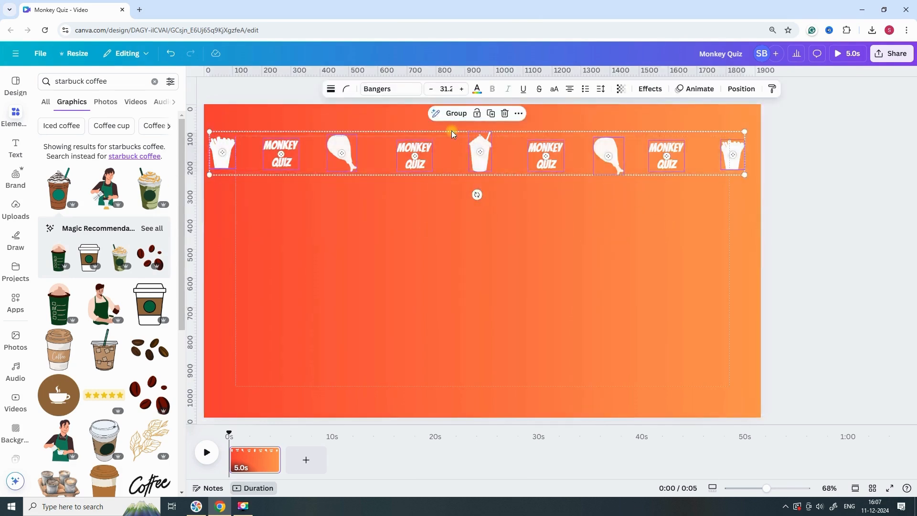
# - Group the top row of food icons and Monkey Quiz titles, set transparency to 50, then reselect it
pyautogui.click(455, 113)
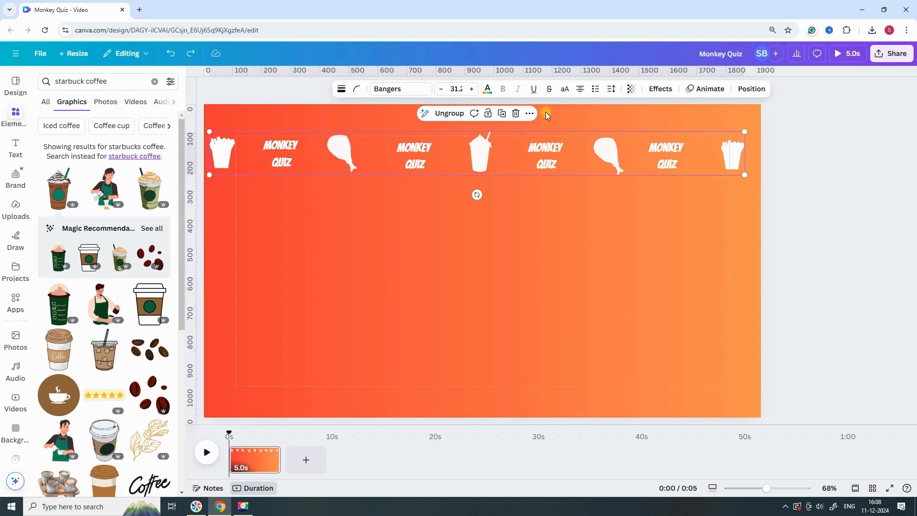
pyautogui.click(631, 89)
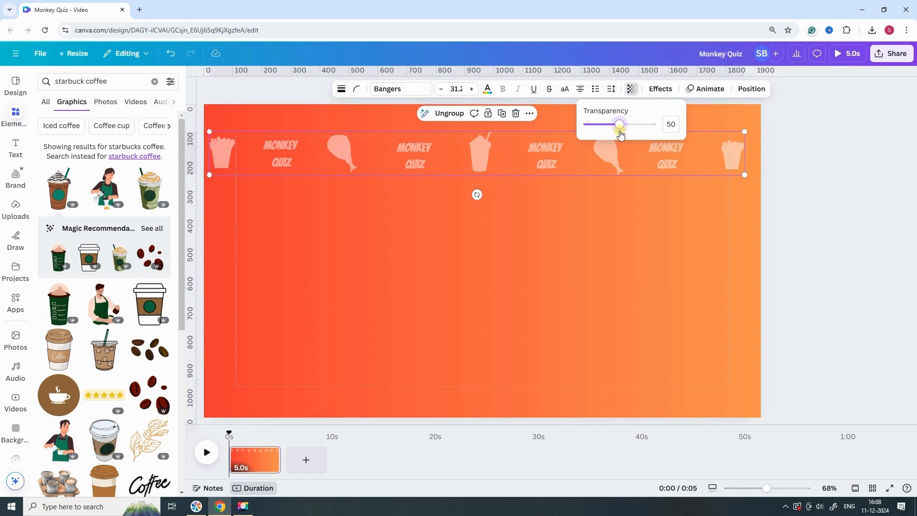
pyautogui.click(571, 225)
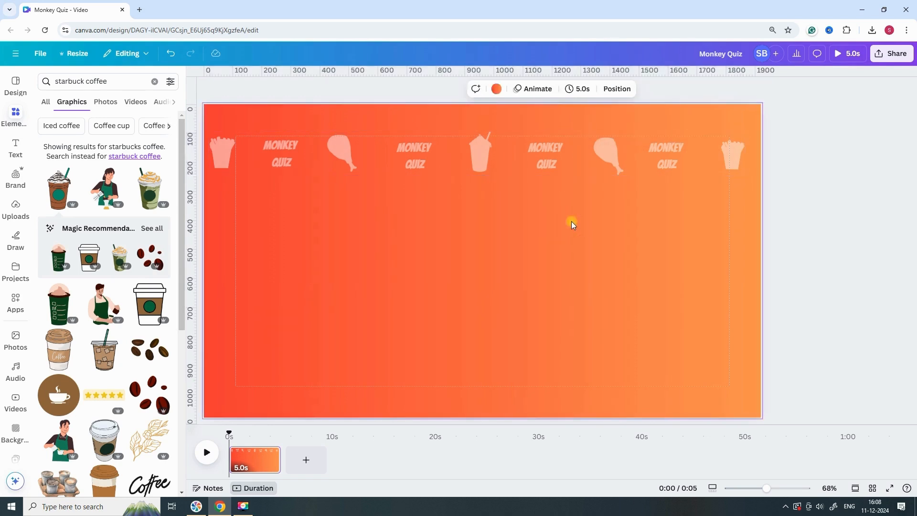
pyautogui.click(545, 151)
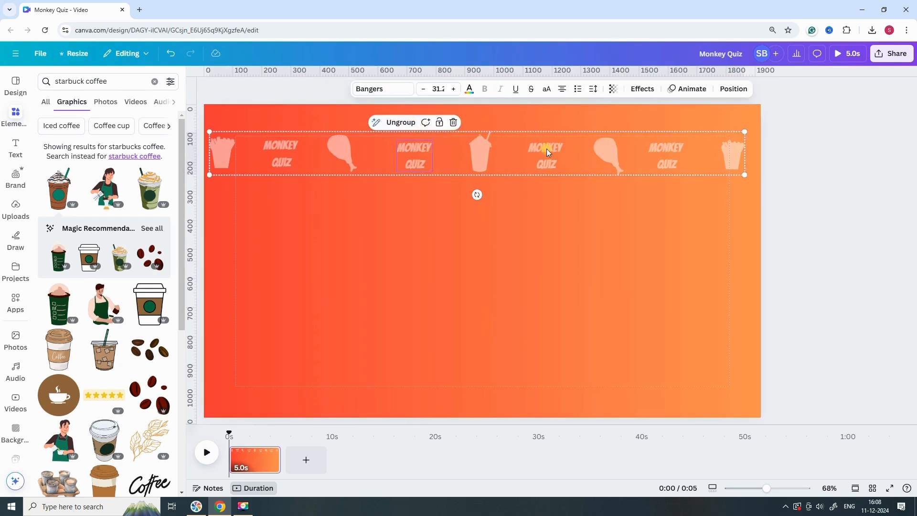
# - Duplicate the faded row with Ctrl+D and stack staggered copies down the page
pyautogui.click(525, 165)
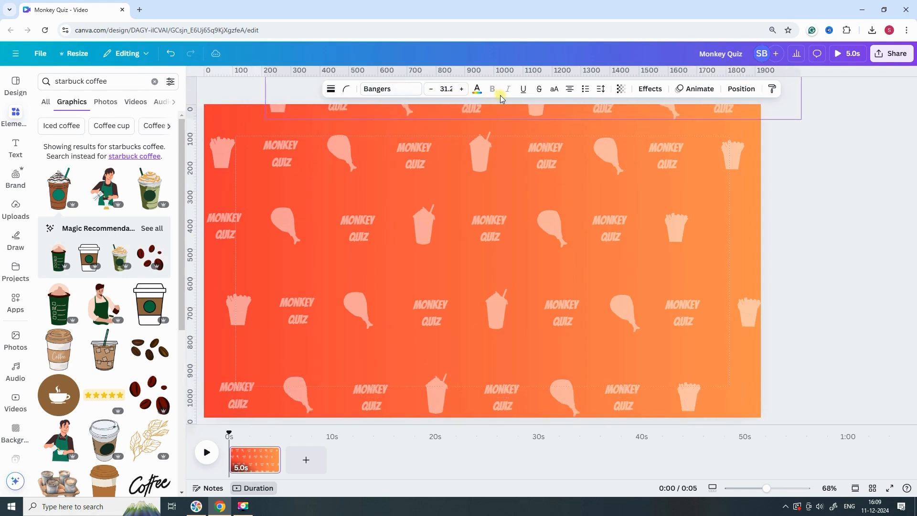
pyautogui.click(376, 158)
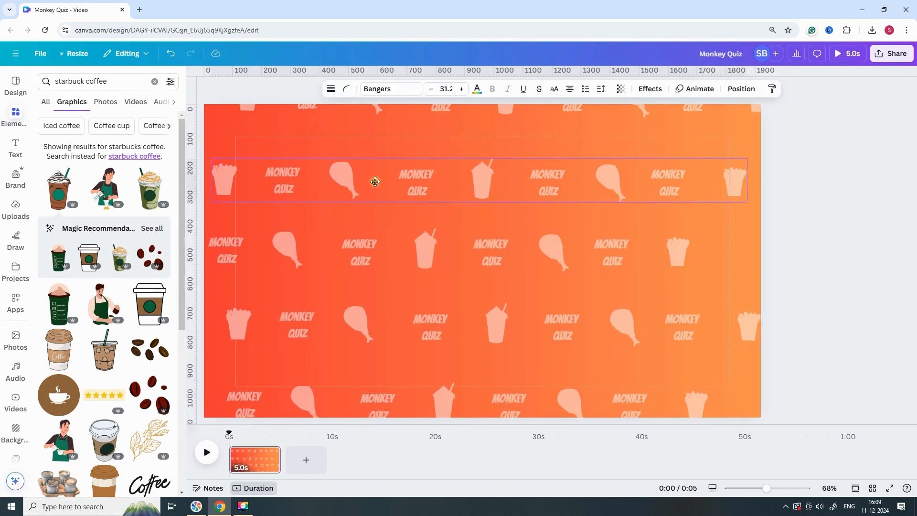
# - Drag row copies up and along the edges so the pattern covers the whole page
pyautogui.moveTo(375, 181); pyautogui.dragTo(380, 119)
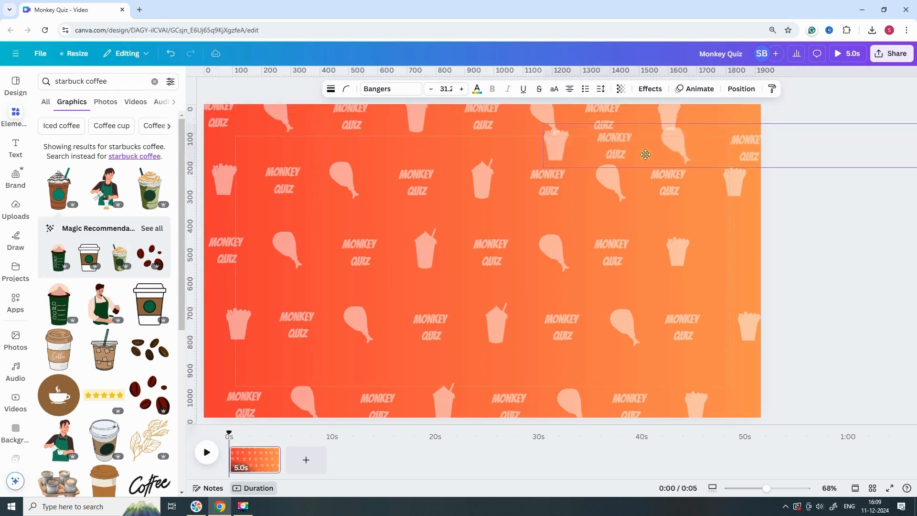
pyautogui.click(596, 137)
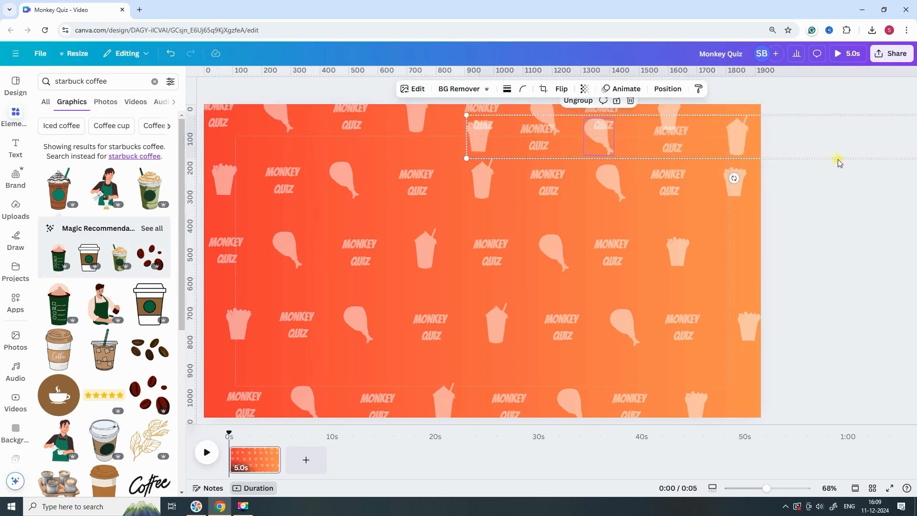
pyautogui.click(500, 151)
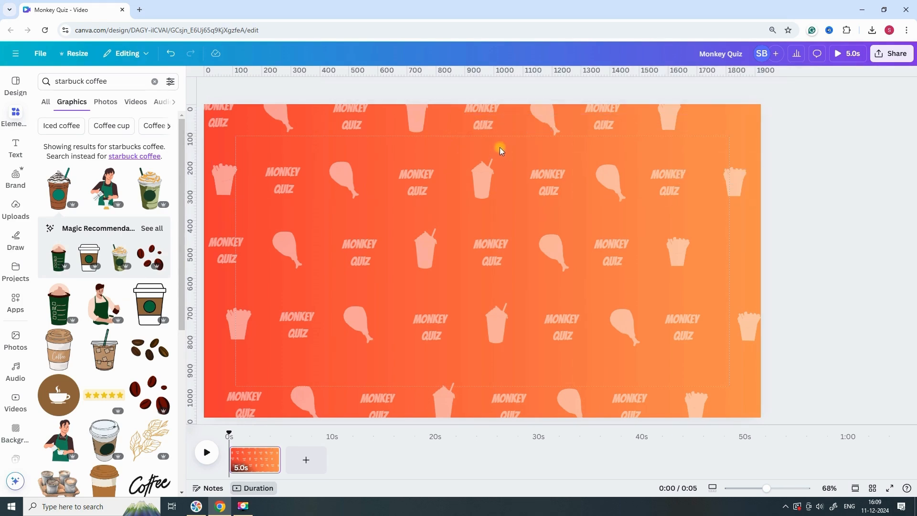
pyautogui.click(547, 185)
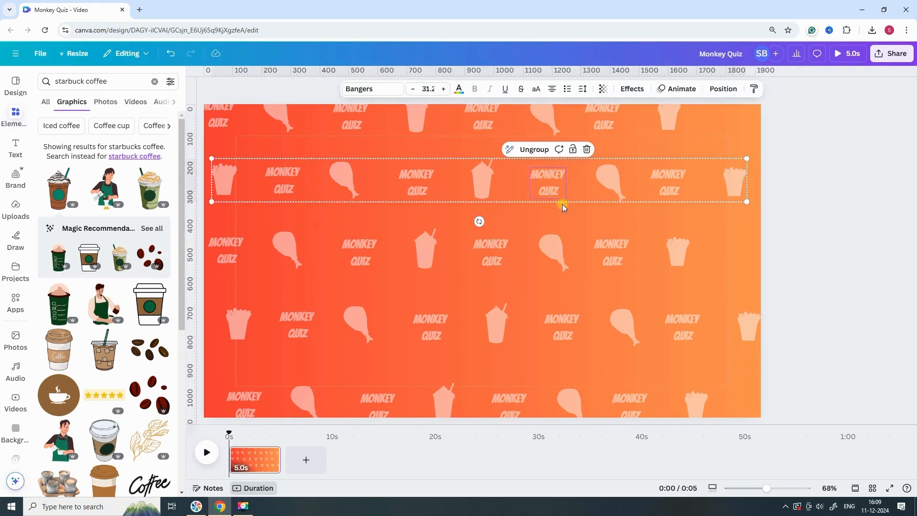
pyautogui.click(533, 149)
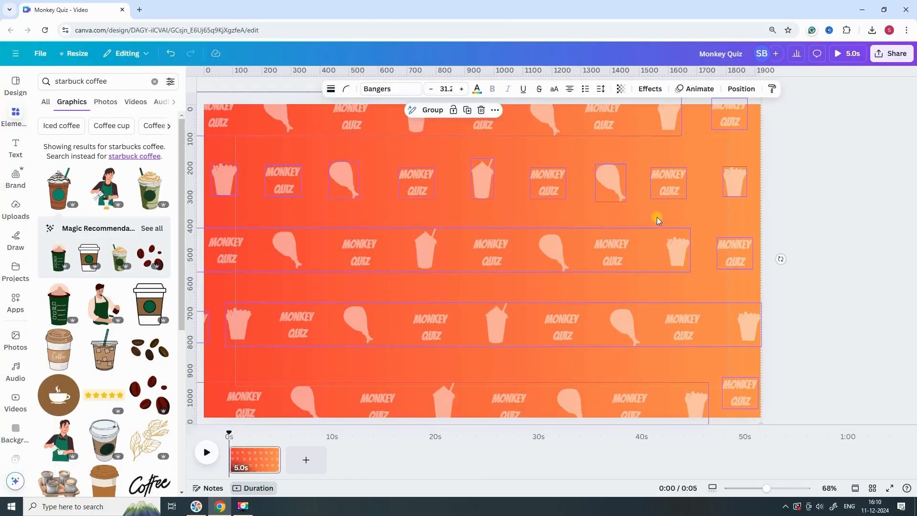
pyautogui.click(432, 110)
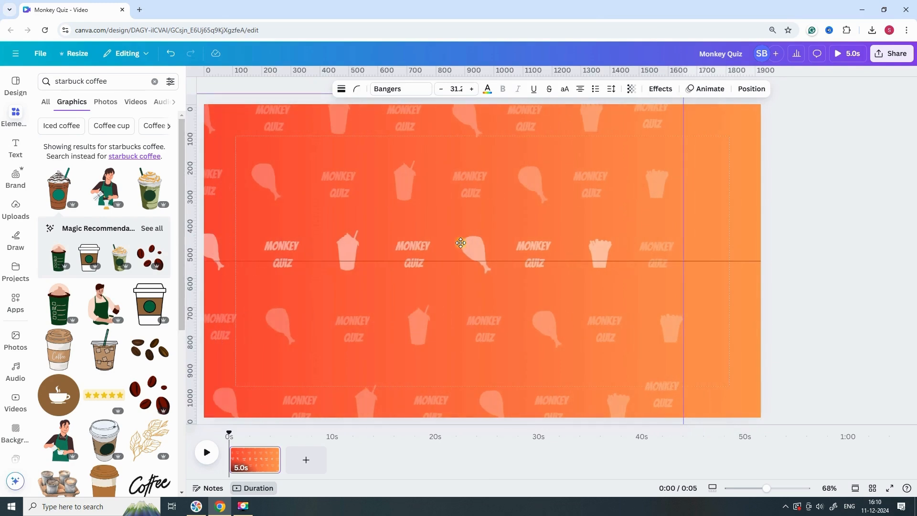
pyautogui.click(460, 242)
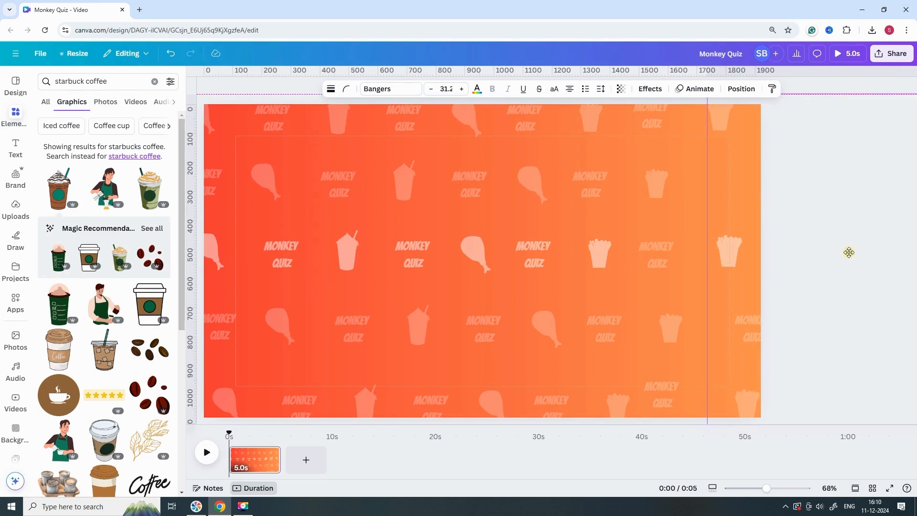
# - Select every row of the pattern and lower its transparency to make it much fainter
pyautogui.click(564, 259)
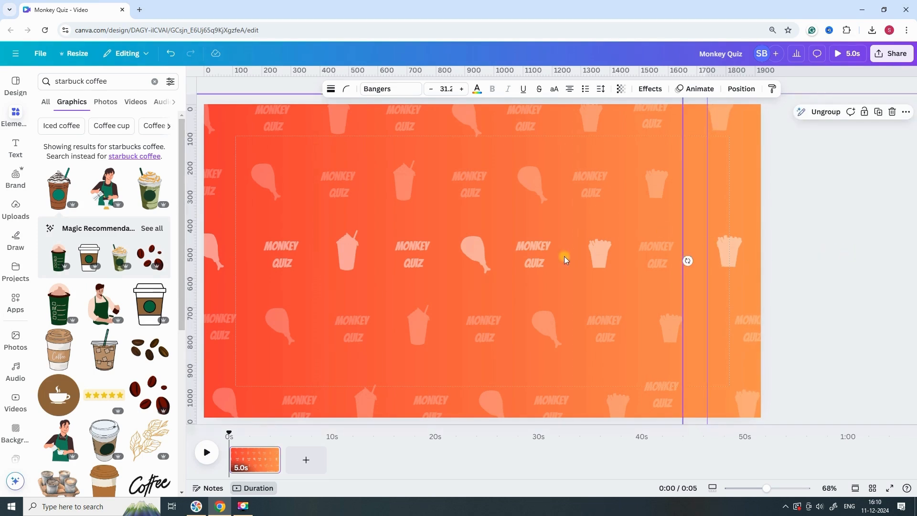
pyautogui.click(563, 259)
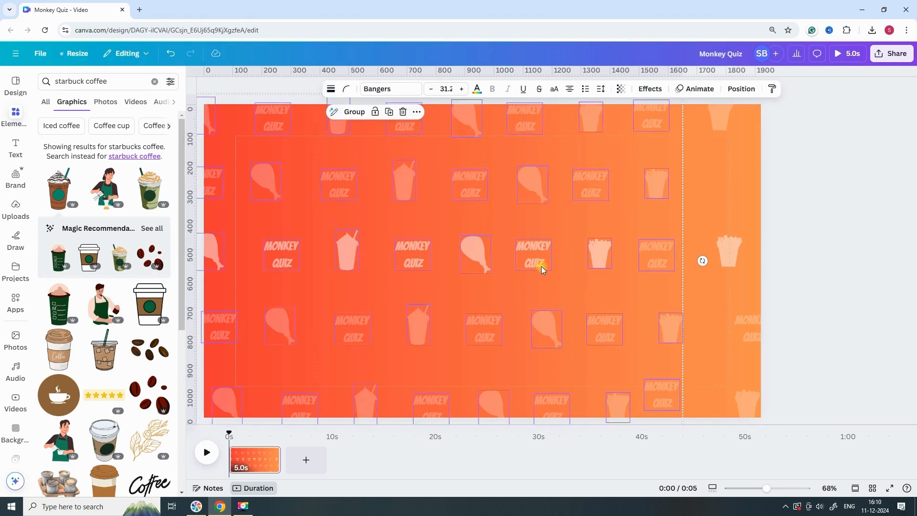
pyautogui.click(534, 261)
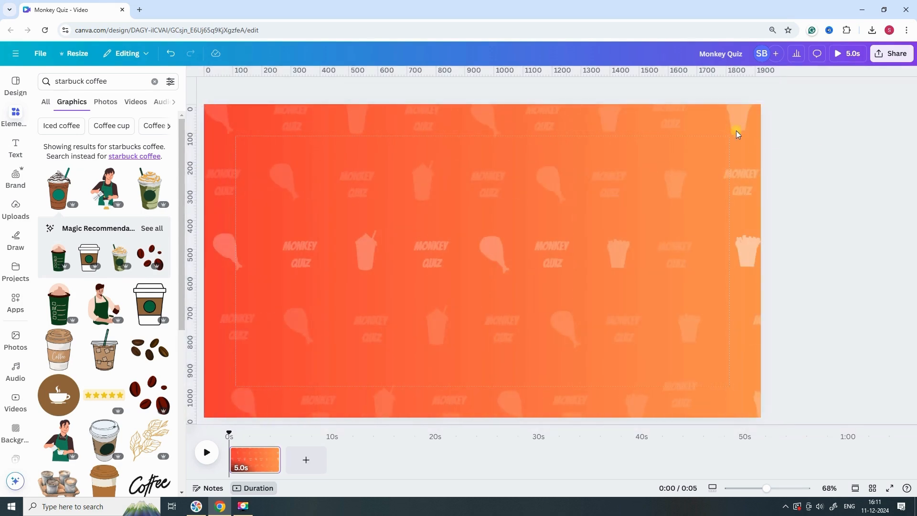
# - Extend the page clip in the timeline to a 20.1-second duration
pyautogui.click(675, 183)
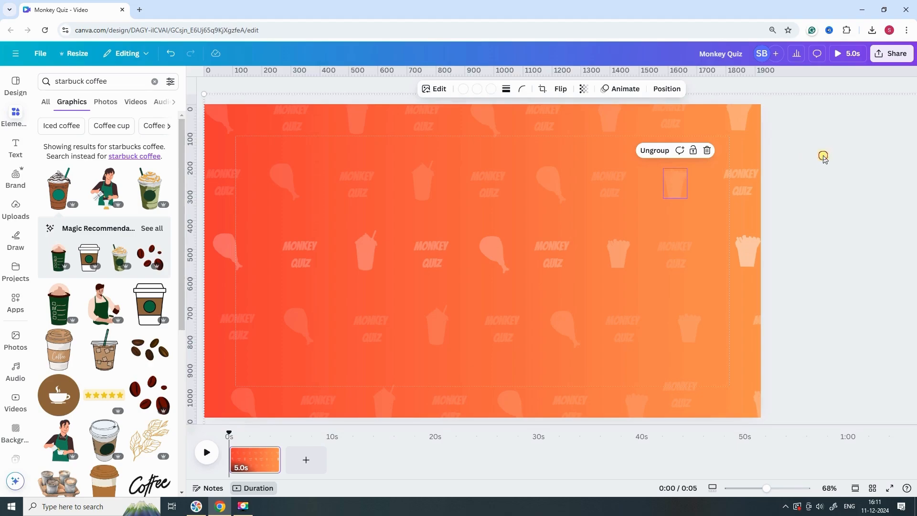
pyautogui.click(622, 88)
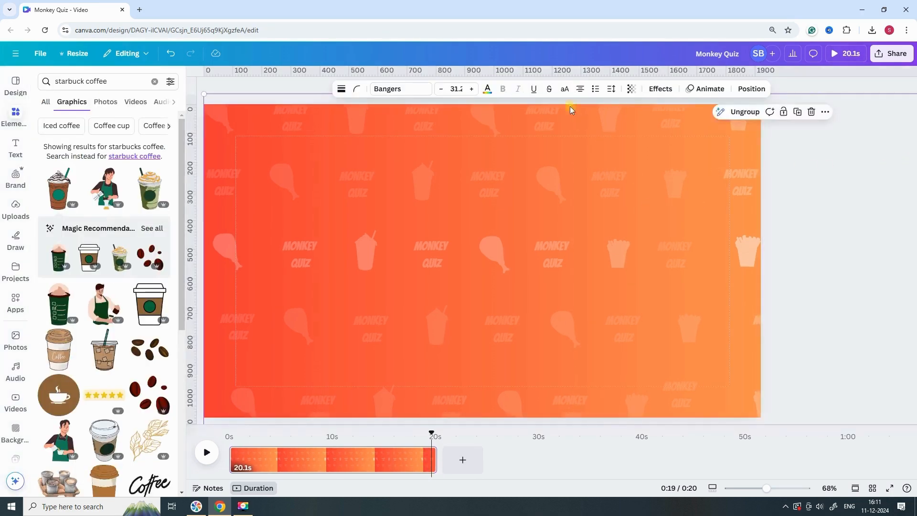
# - Start a custom motion path for the pattern group via Animate > Create an Animation
pyautogui.click(709, 89)
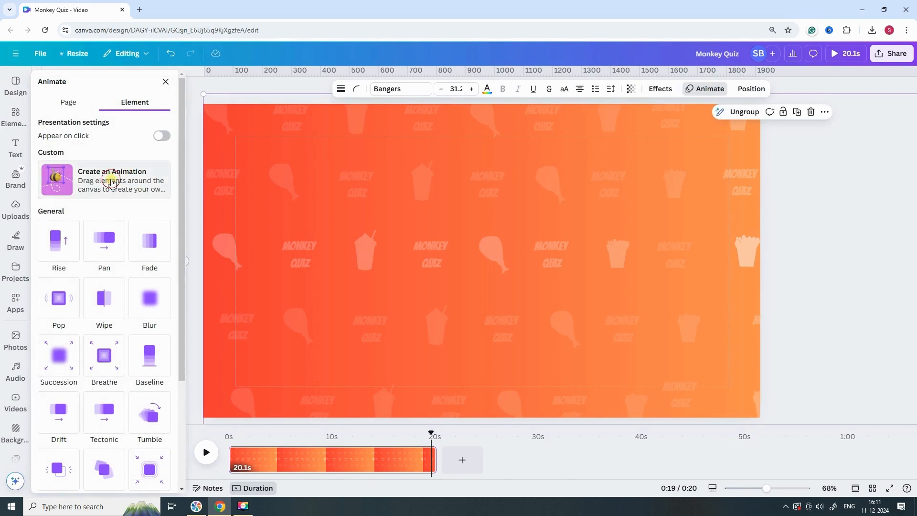
pyautogui.click(109, 180)
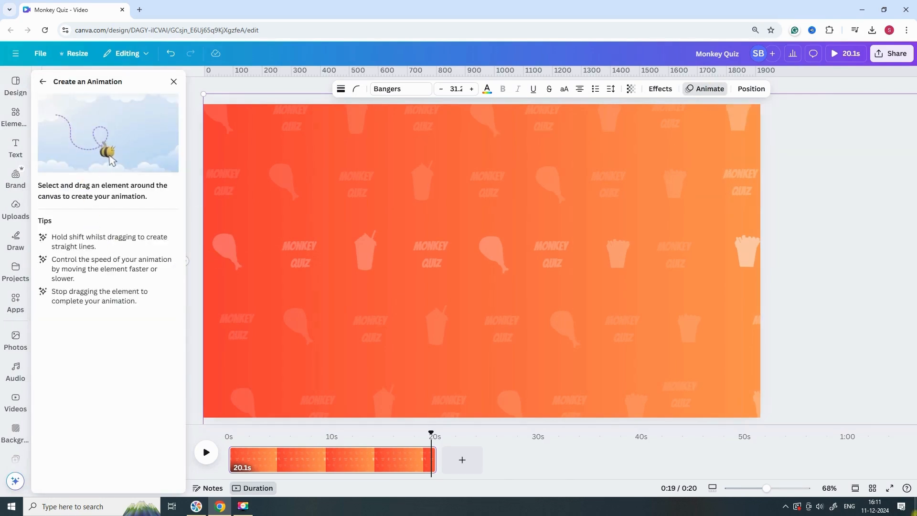
pyautogui.moveTo(682, 263)
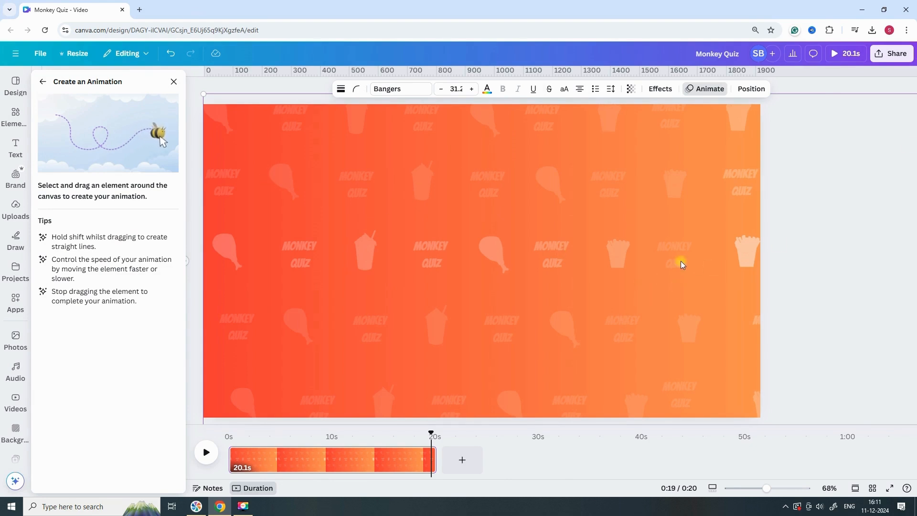
pyautogui.moveTo(531, 211)
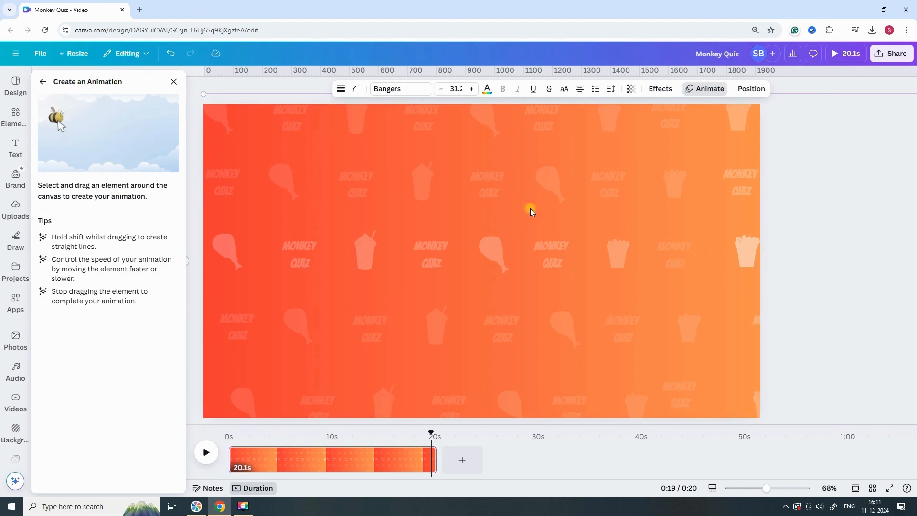
pyautogui.moveTo(736, 261)
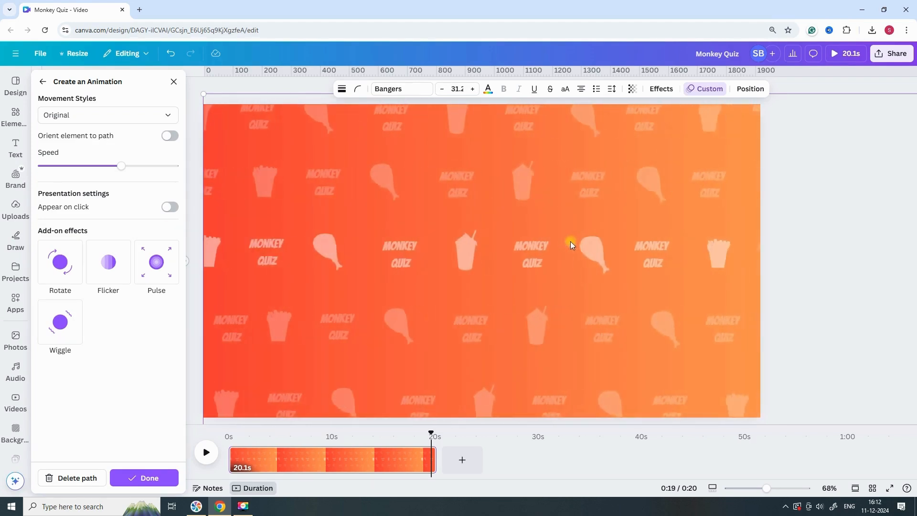
# - Set the pattern's movement style to Steady and adjust the Speed slider
pyautogui.click(107, 114)
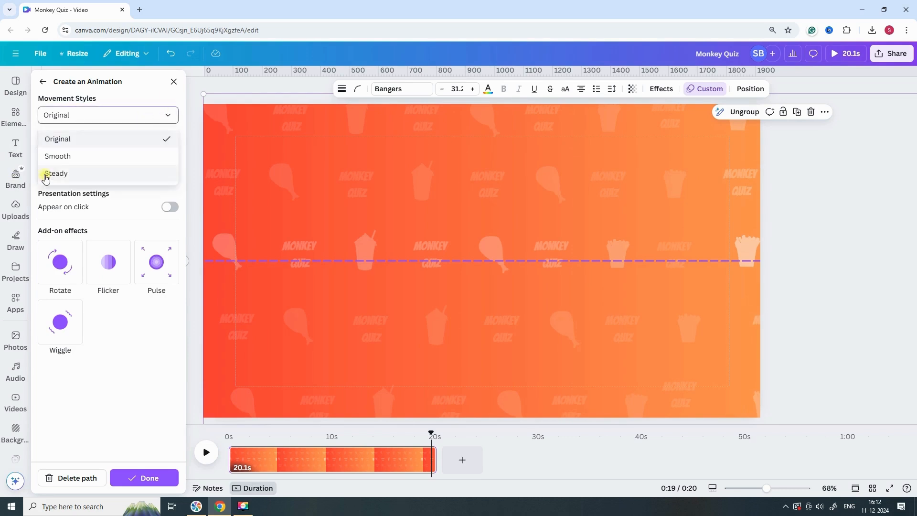
pyautogui.click(57, 173)
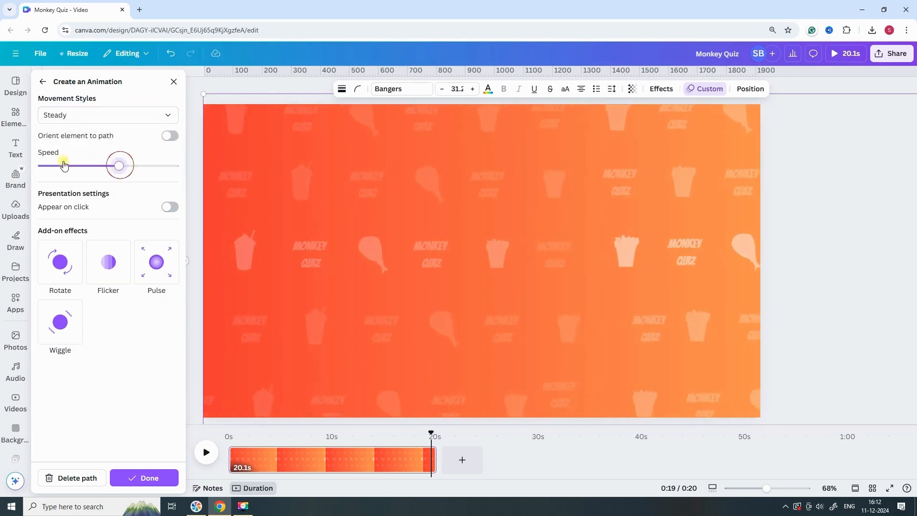
pyautogui.moveTo(119, 165); pyautogui.dragTo(49, 166)
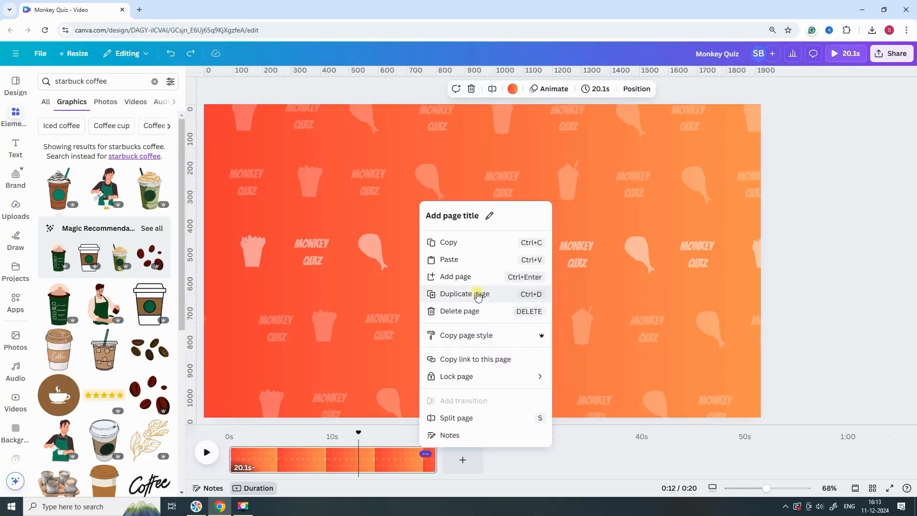
# - Duplicate the orange page, give page 2 a blue-to-yellow gradient, and duplicate page 2 as page 3
pyautogui.click(462, 294)
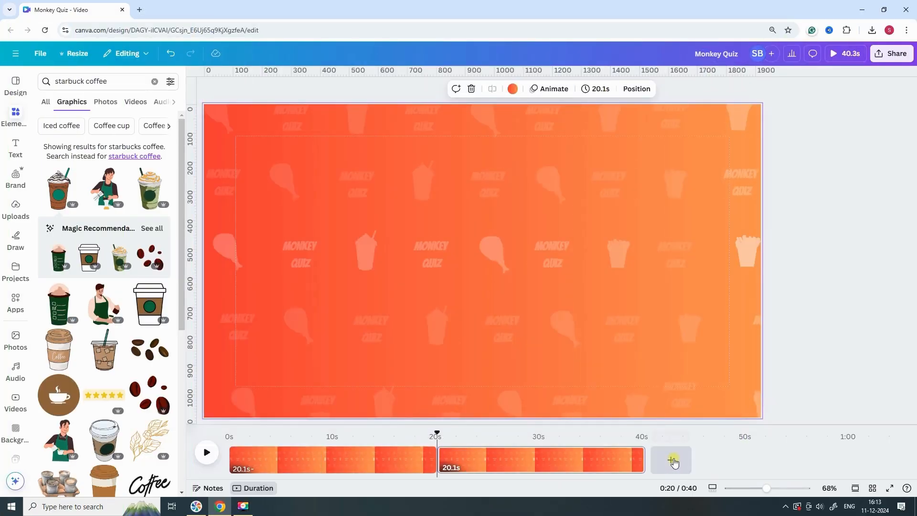
pyautogui.click(544, 459)
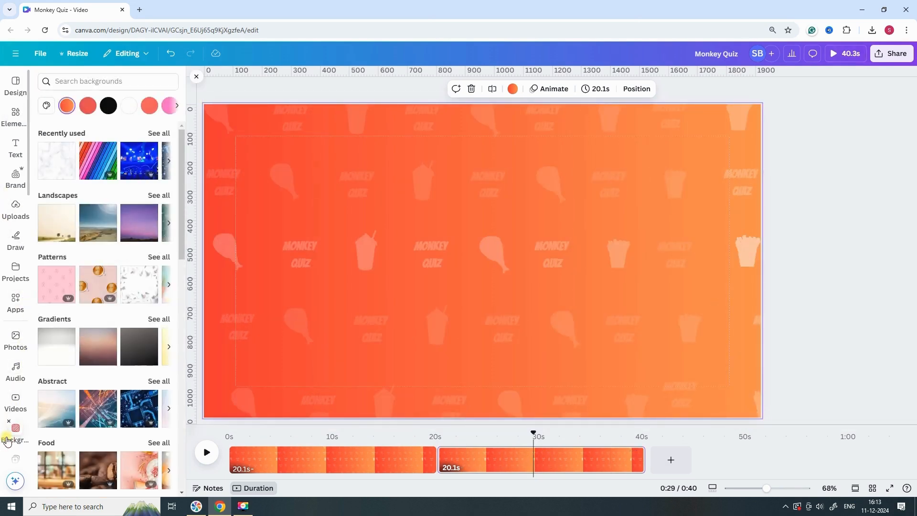
pyautogui.click(47, 106)
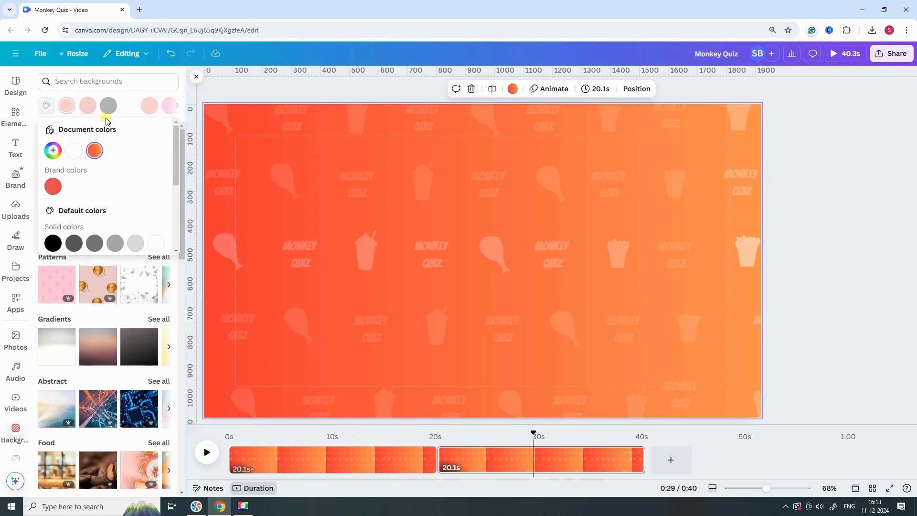
pyautogui.scroll(-3)
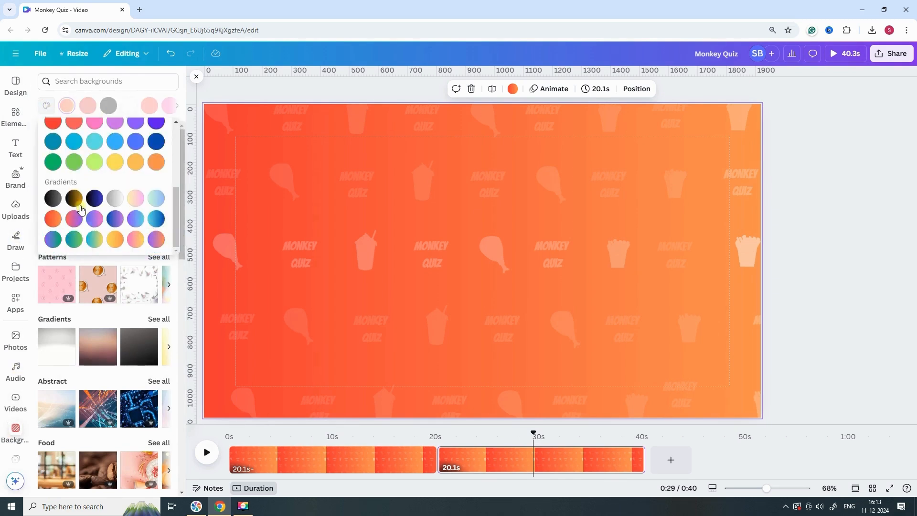
pyautogui.click(94, 240)
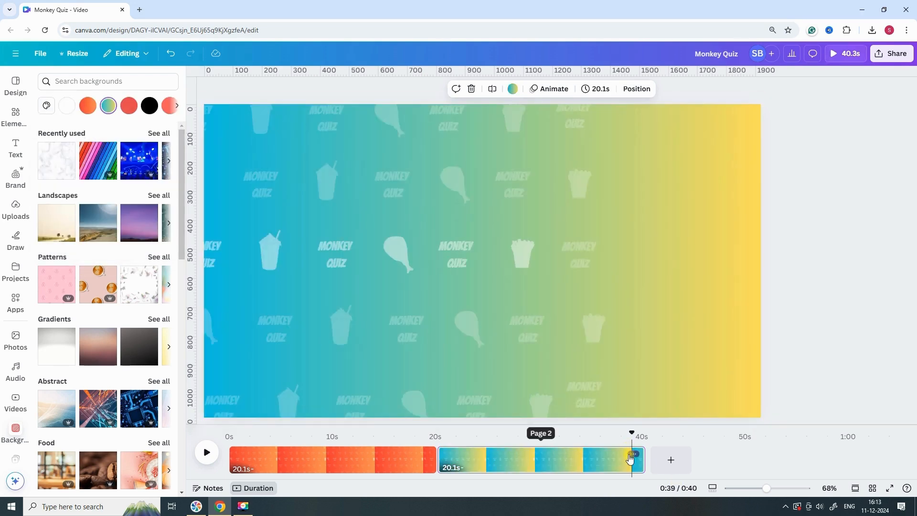
pyautogui.rightClick(632, 454)
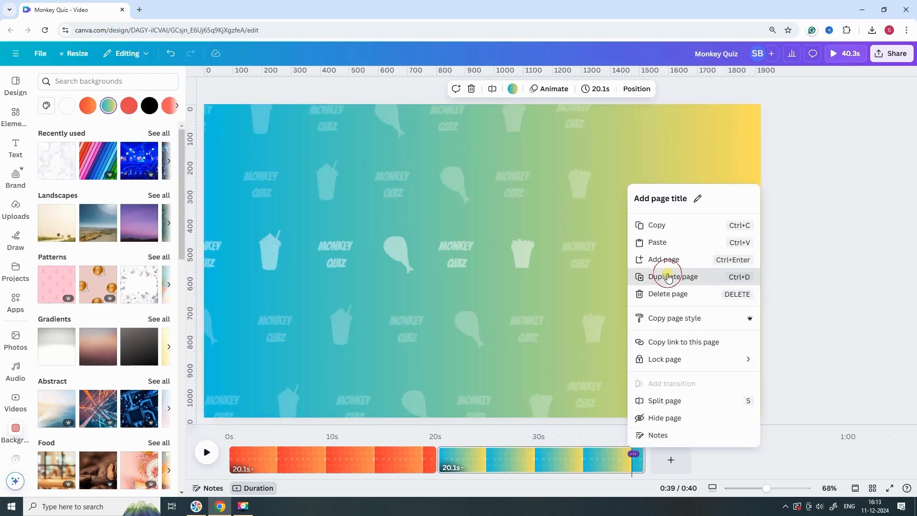
pyautogui.click(671, 276)
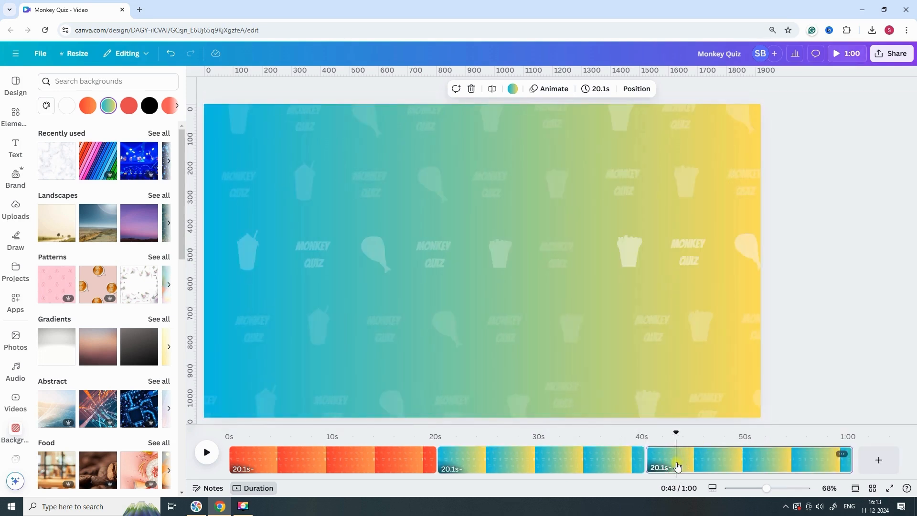
# - Apply the purple-to-blue gradient swatch to page 3's background and close the colour panel
pyautogui.click(46, 106)
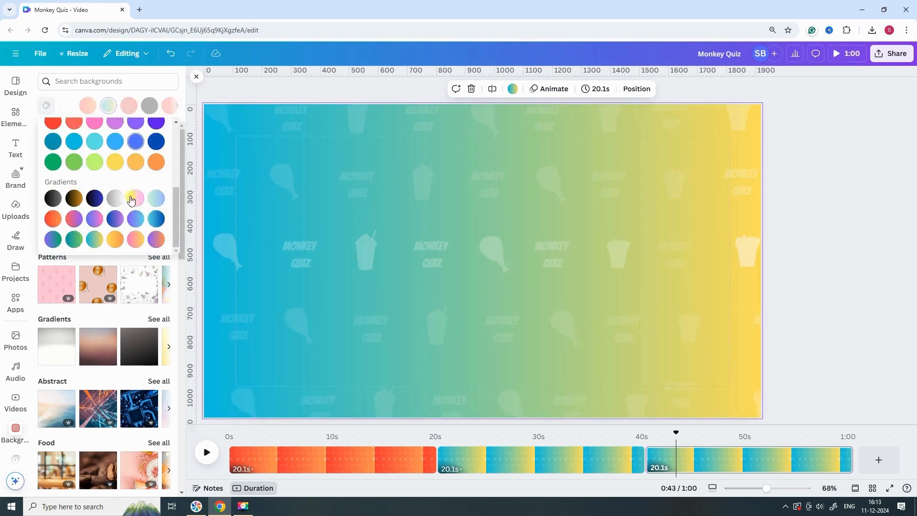
pyautogui.click(134, 218)
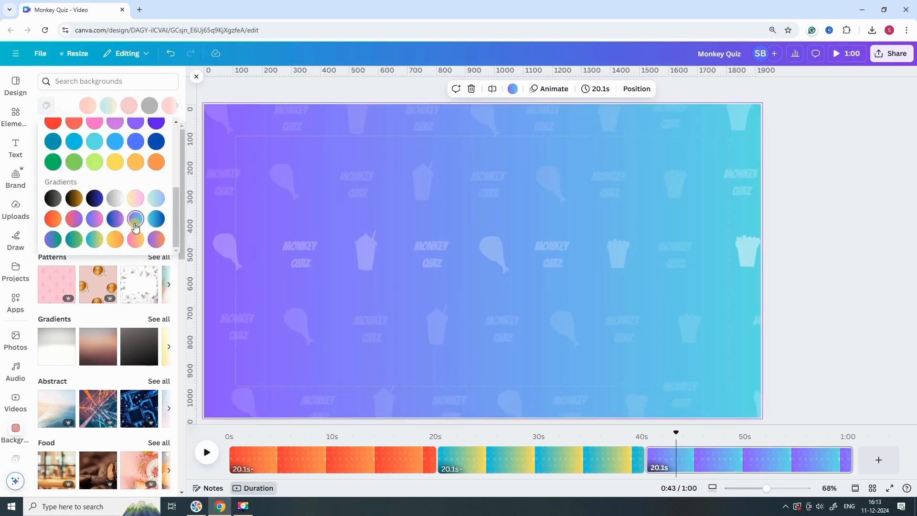
pyautogui.click(844, 53)
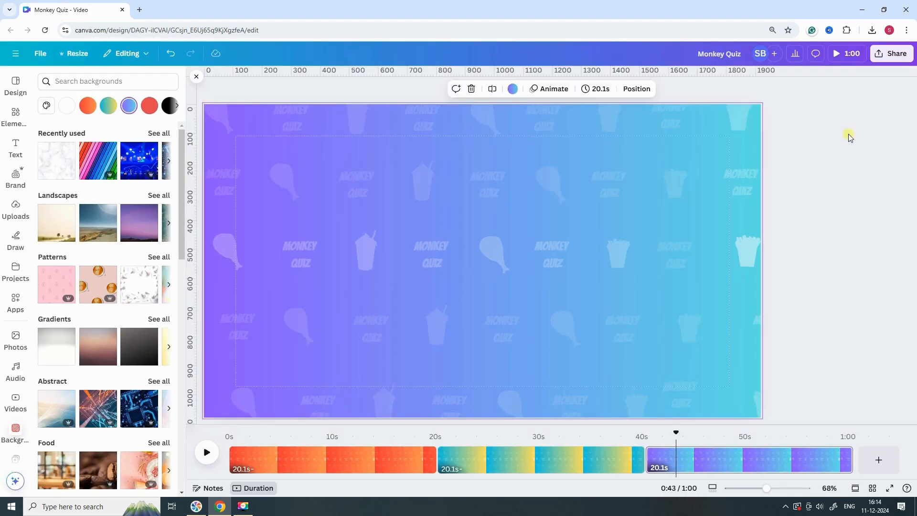
# - Download all pages as separate MP4 files, saving the zip to the Monkey Quiz Background folder
pyautogui.click(891, 53)
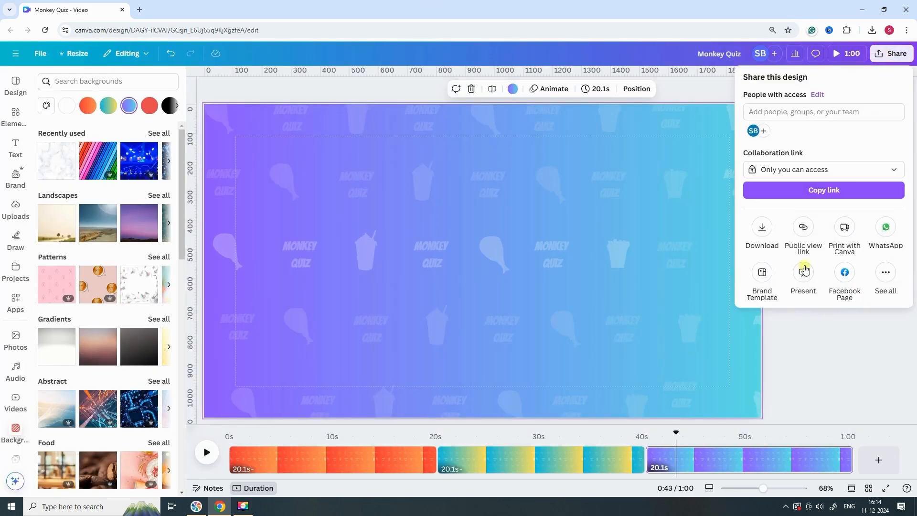
pyautogui.click(761, 231)
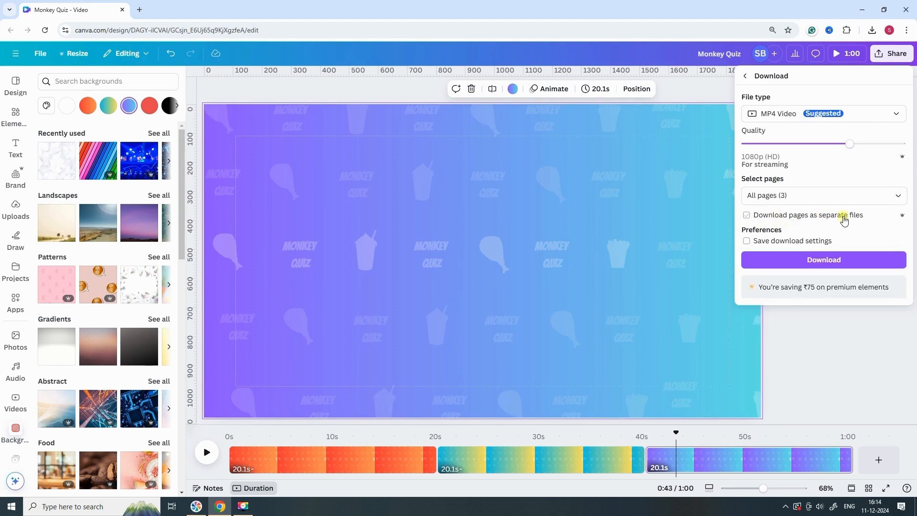
pyautogui.click(746, 214)
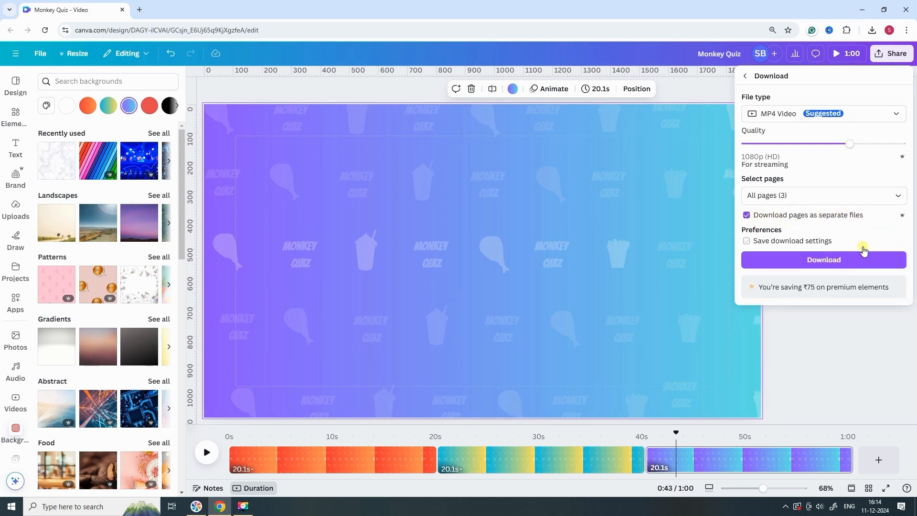
pyautogui.click(822, 260)
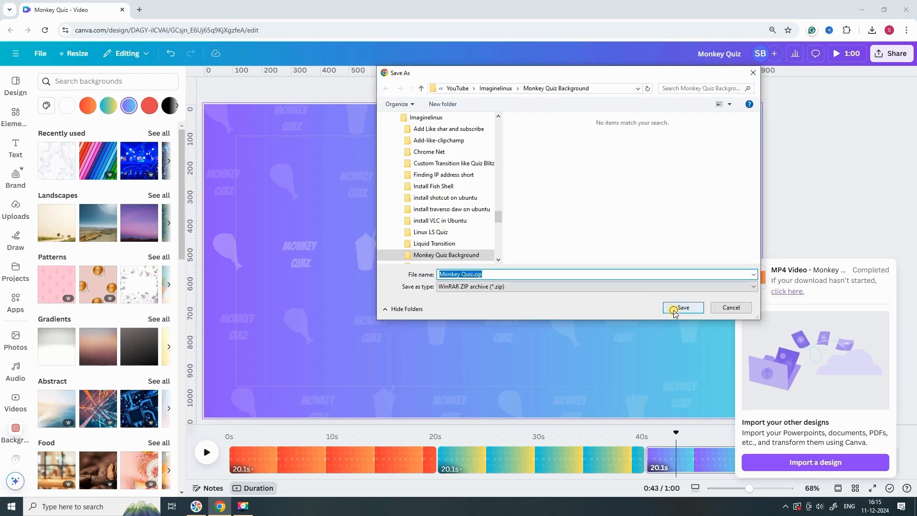
pyautogui.click(682, 307)
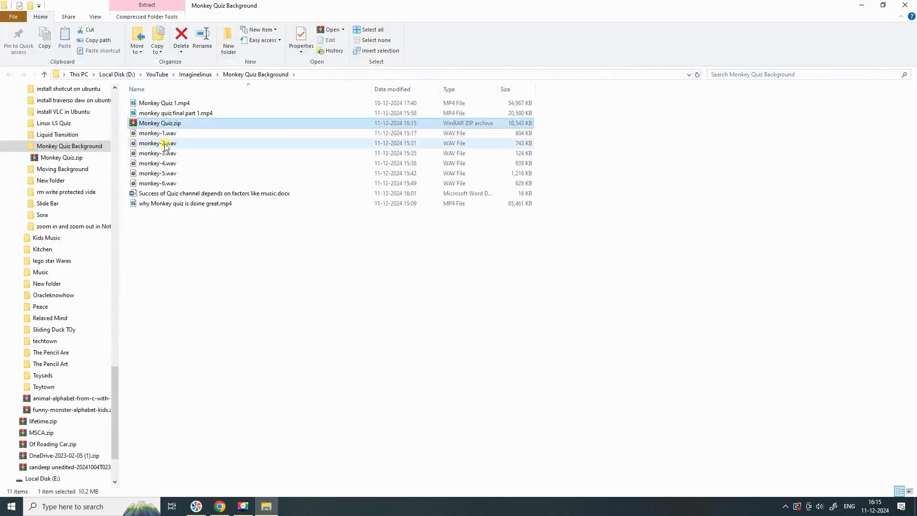
# - Open the Monkey Quiz.zip archive, dismiss the license reminder, and play 2.mp4
pyautogui.doubleClick(159, 123)
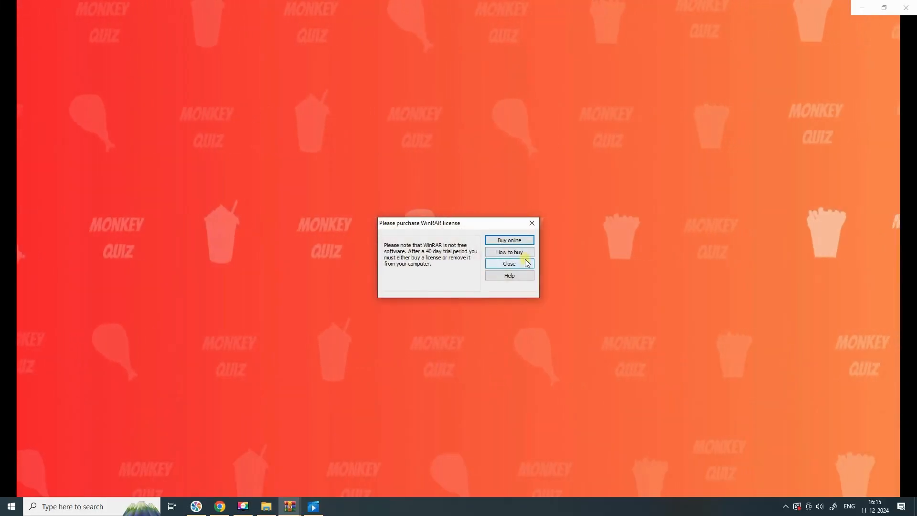
pyautogui.click(508, 264)
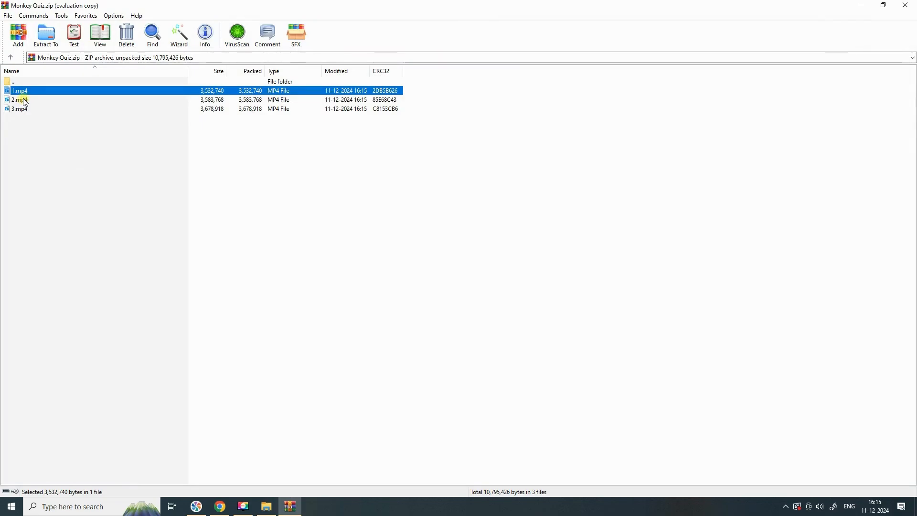
pyautogui.doubleClick(19, 91)
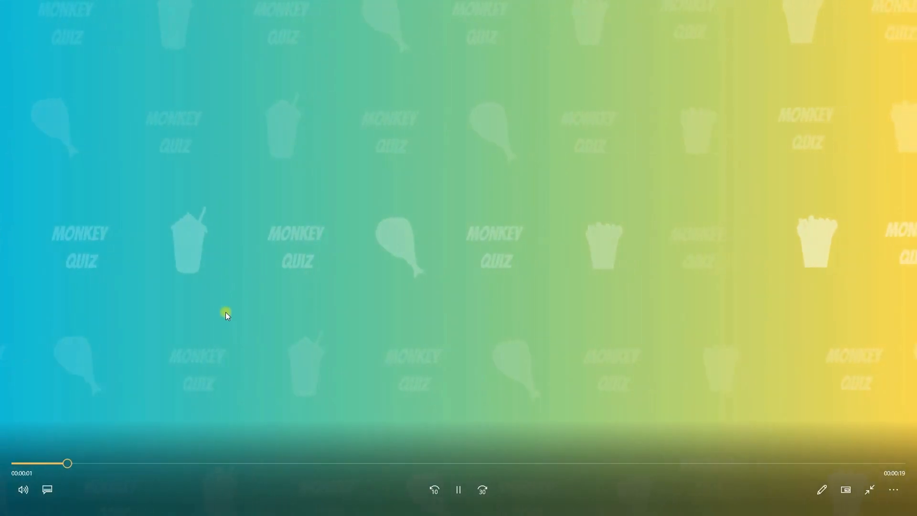